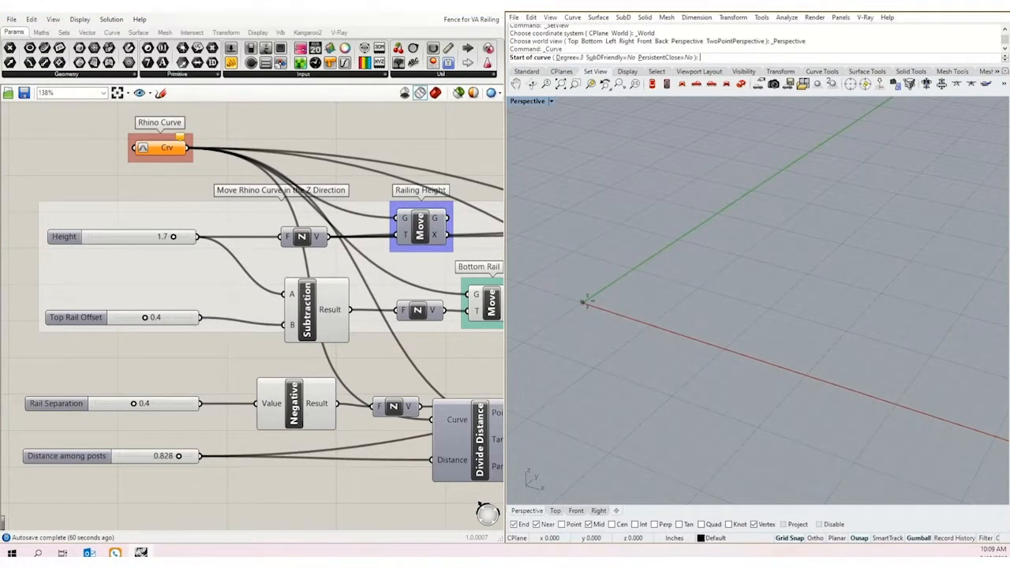
Draw a new two-point curve in Perspective and set it as the railing script's curve
left_click(702, 271)
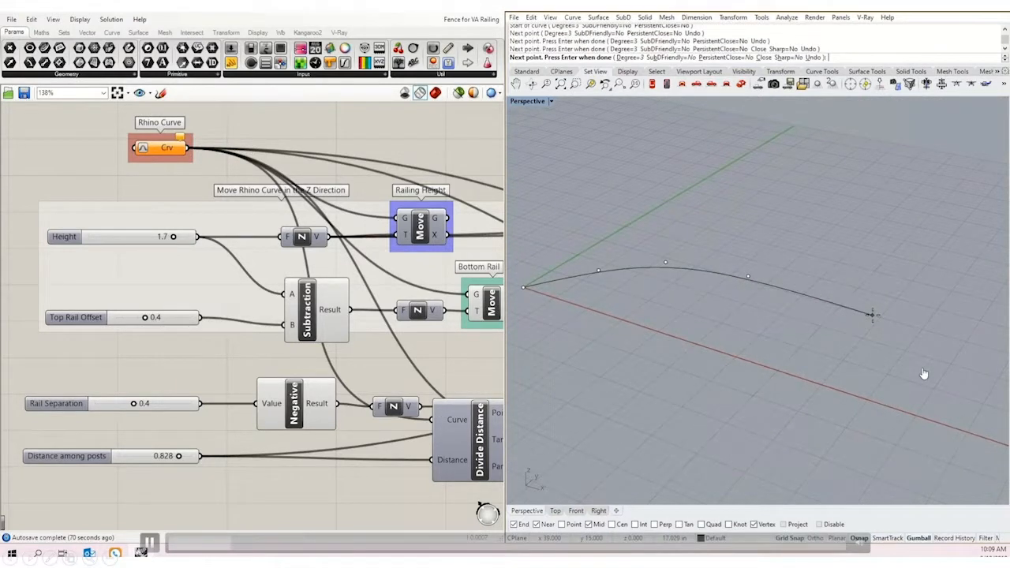
left_click(931, 332)
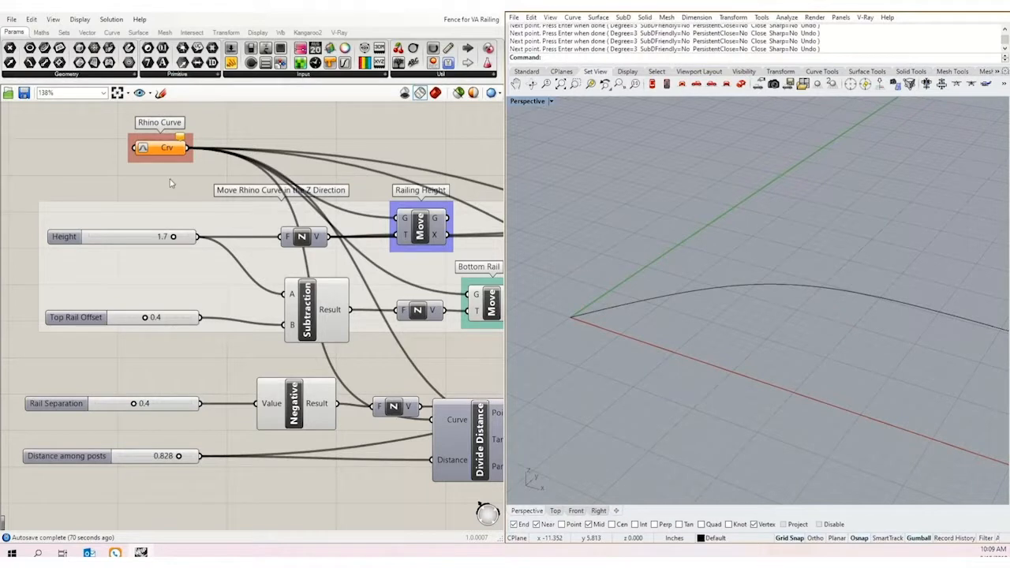
mouse_move(186, 175)
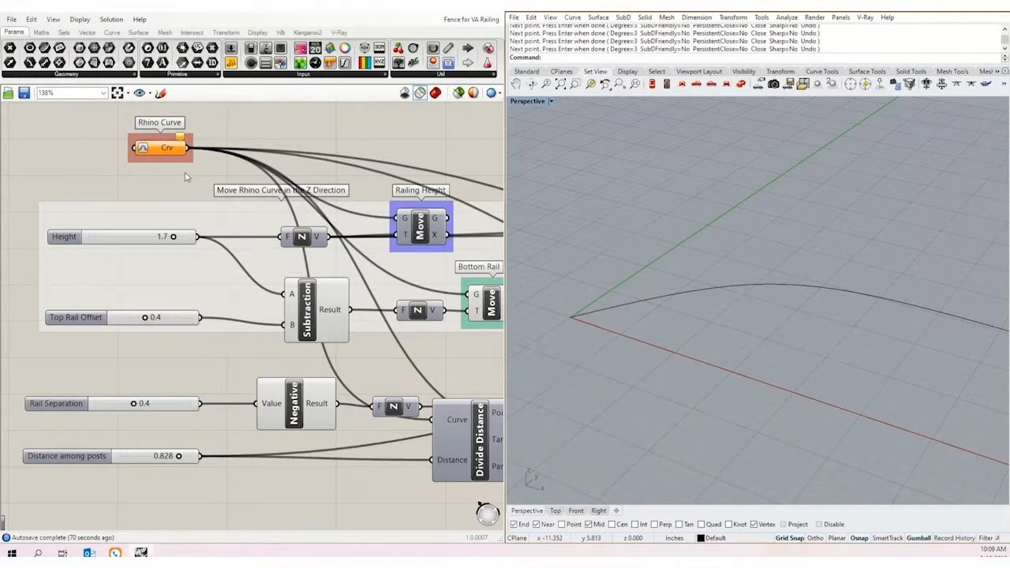
right_click(166, 148)
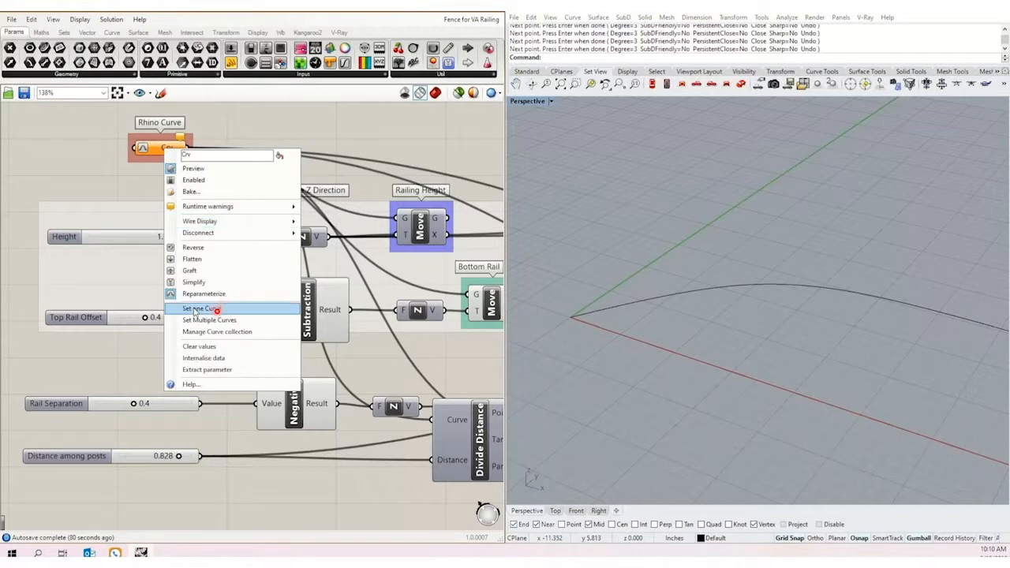
left_click(199, 308)
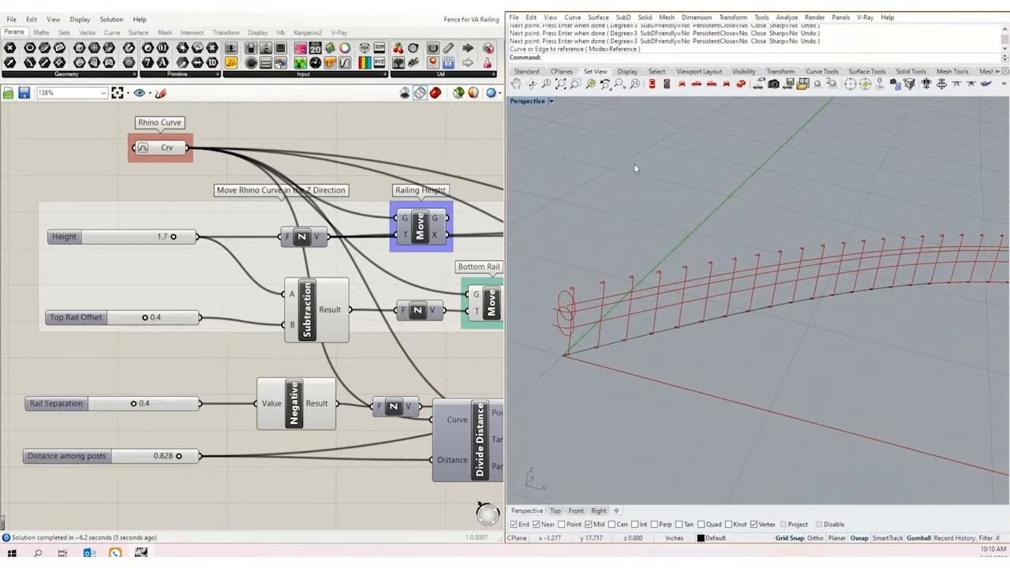
Thin the fence rails and enlarge the post radius with the Rail and Posts Radius sliders
left_click(434, 92)
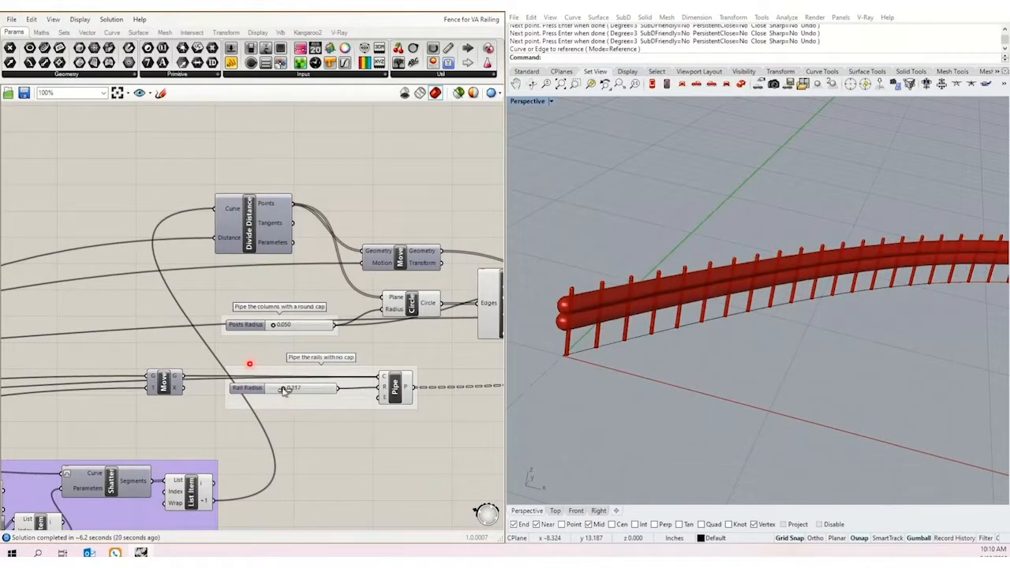
left_click_drag(282, 388, 262, 395)
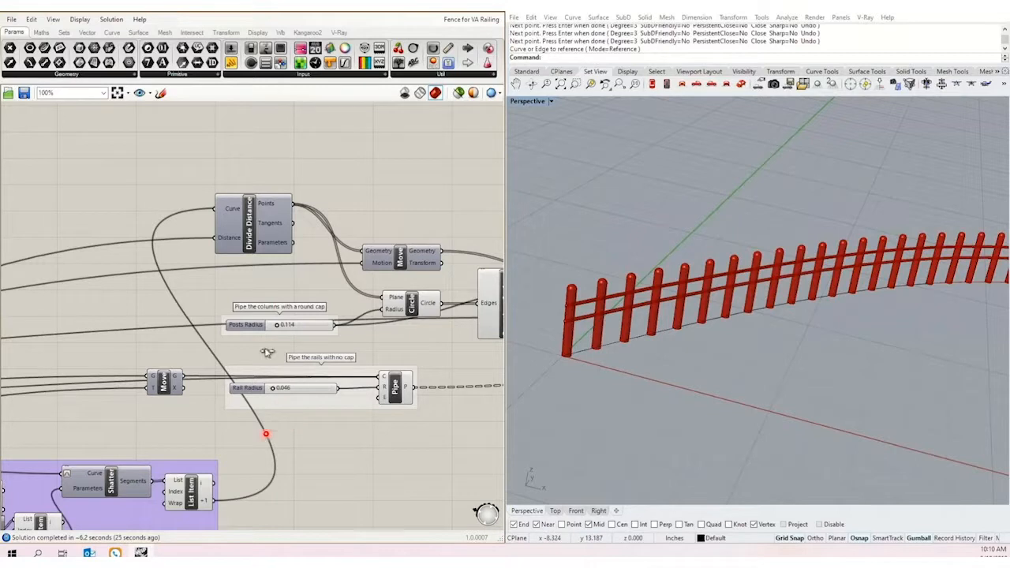
left_click_drag(284, 324, 308, 324)
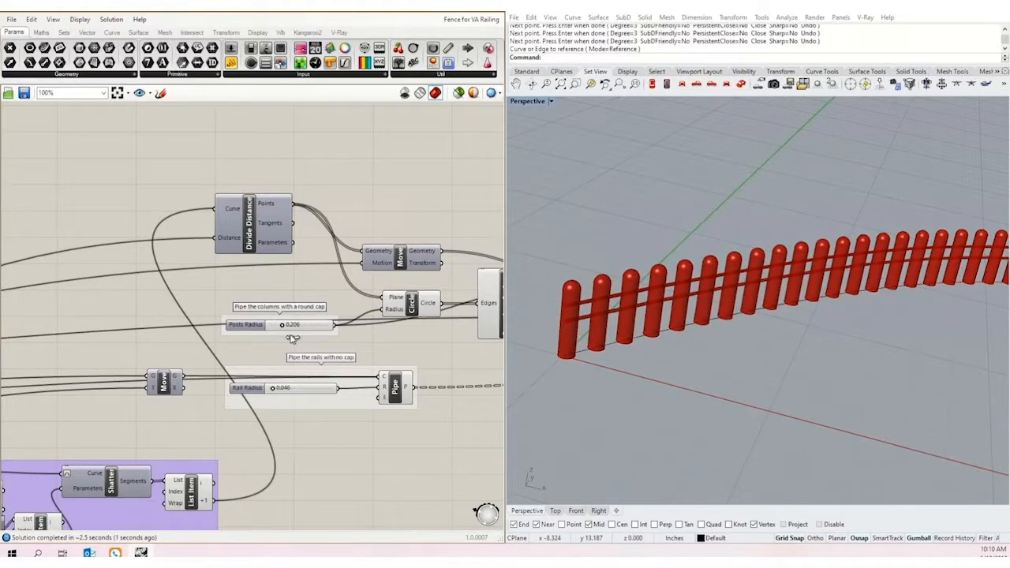
left_click_drag(308, 324, 288, 324)
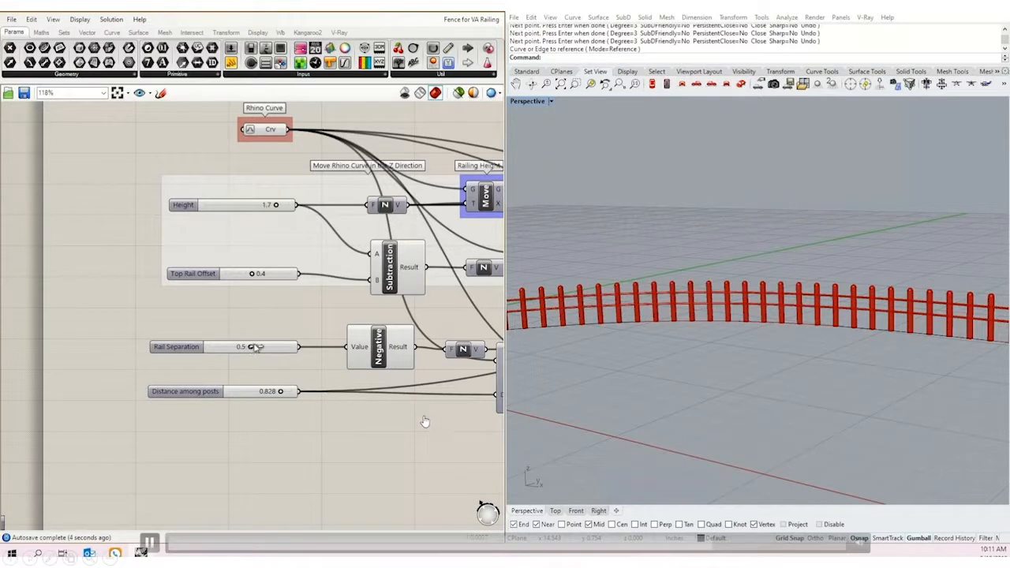
Set Rail Separation to 0.6 and Distance among posts to 0.837
left_click_drag(244, 346, 253, 346)
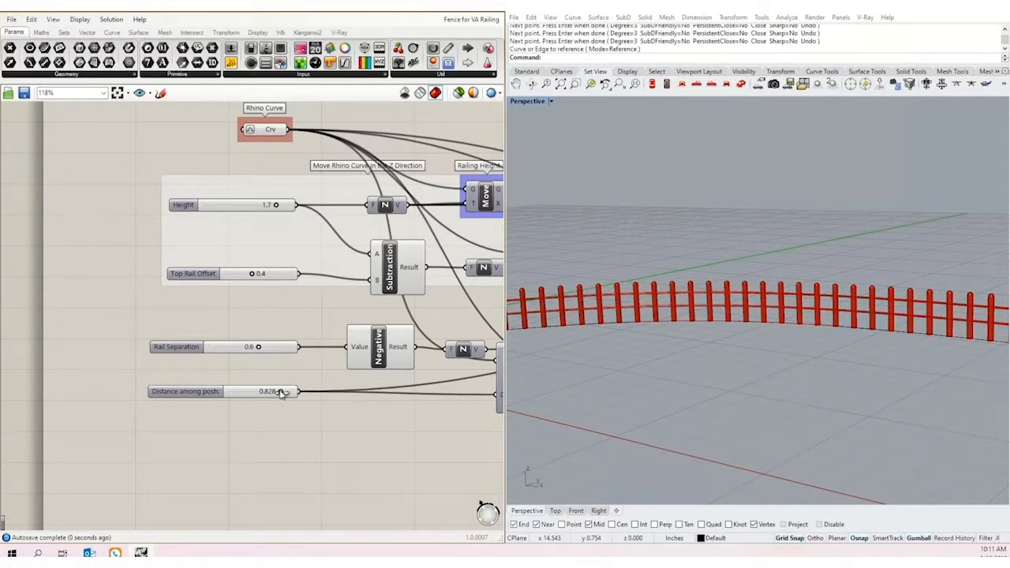
left_click_drag(268, 391, 284, 391)
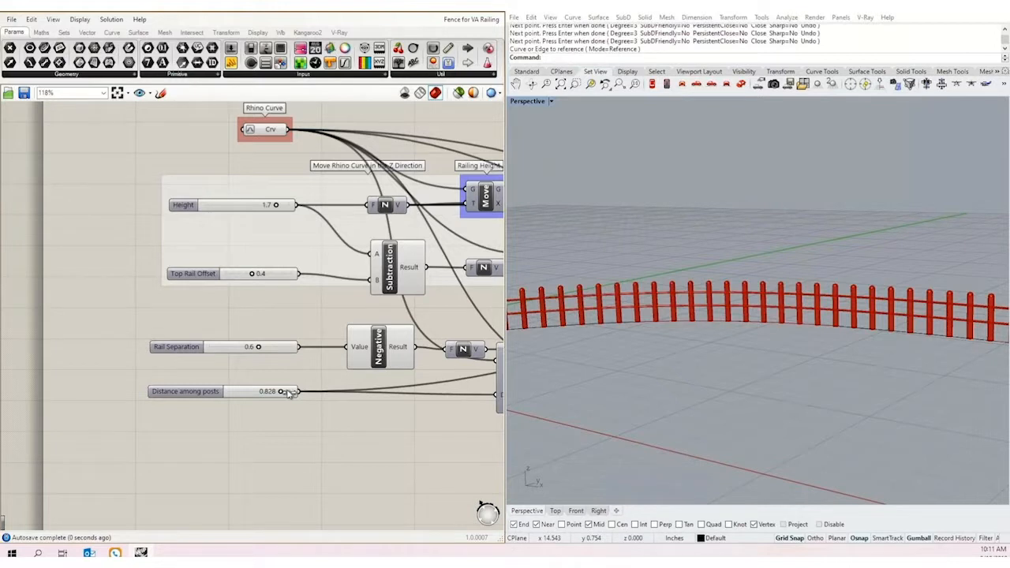
left_click_drag(268, 390, 276, 391)
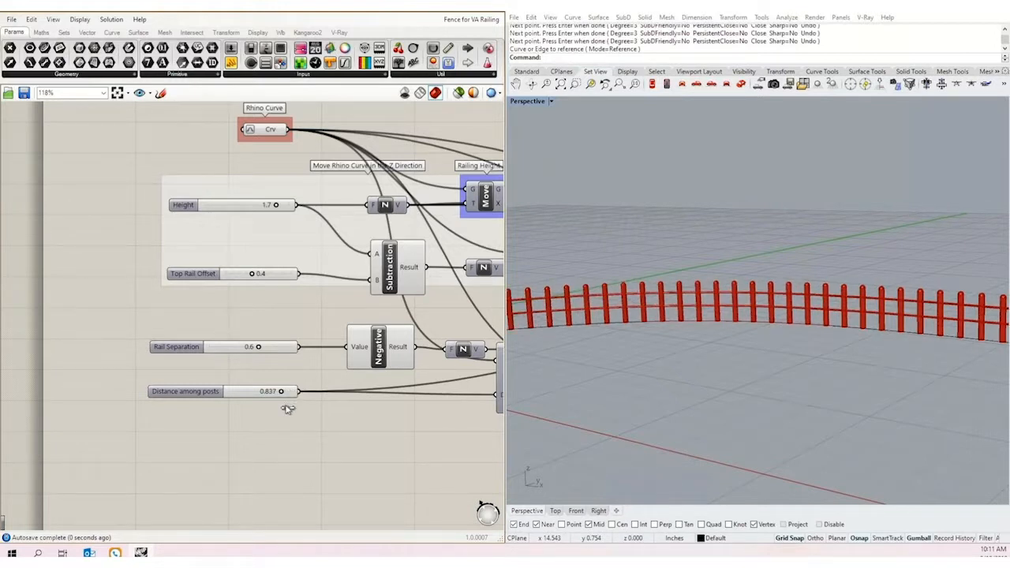
mouse_move(570, 351)
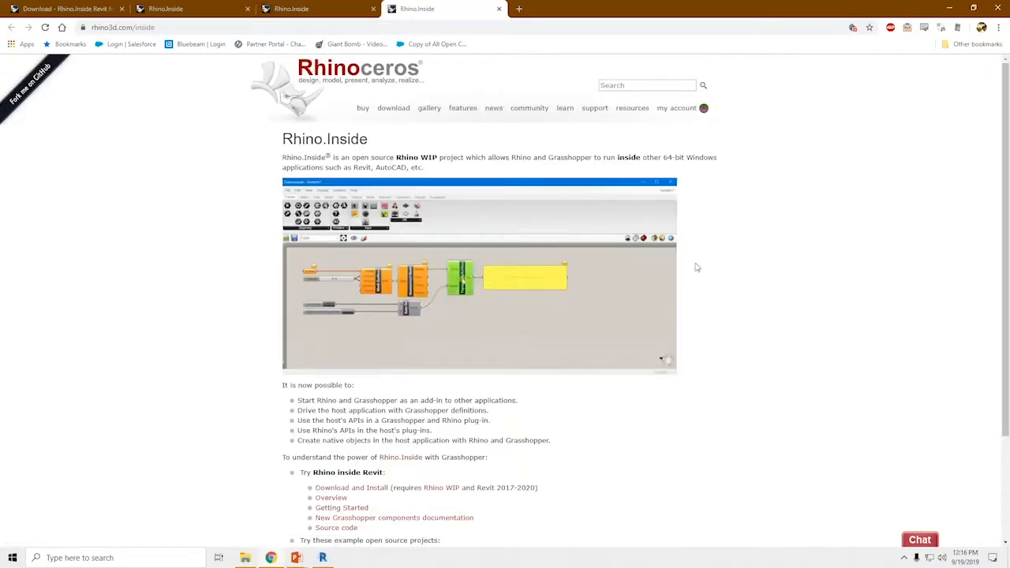
Scroll the Rhino.Inside page down to its capabilities list and Revit download links
scroll("down", 3)
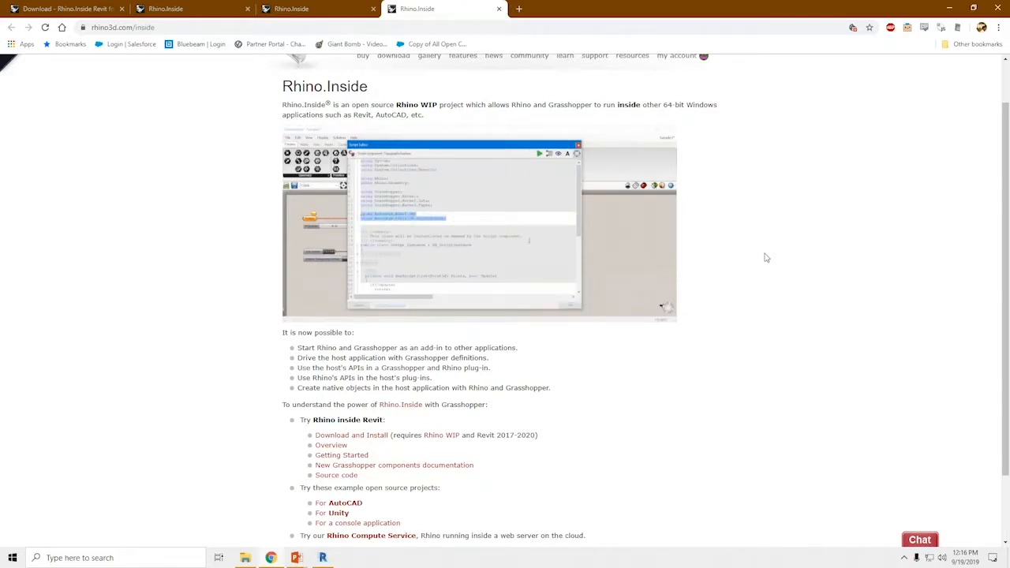
scroll("down", 3)
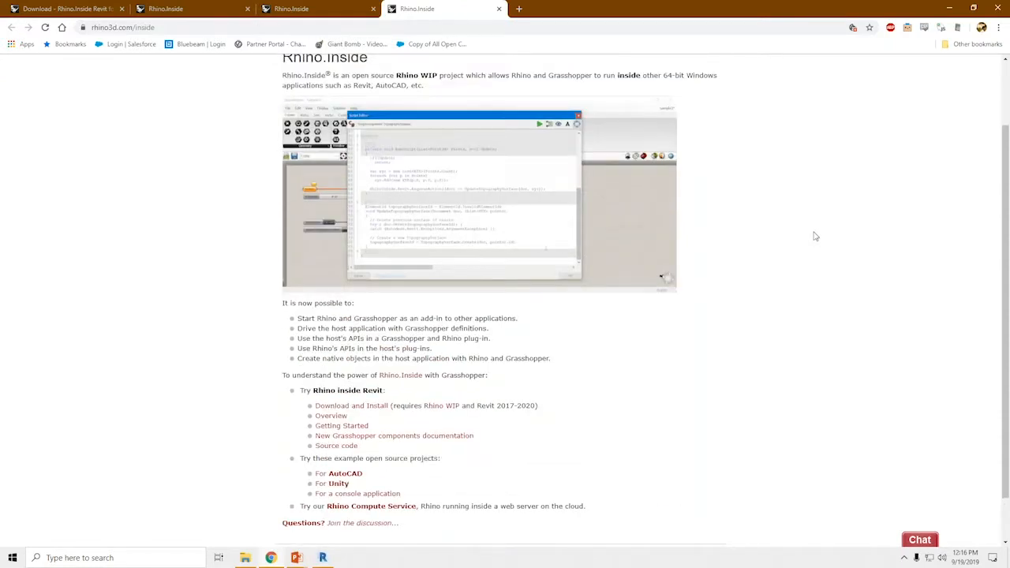
scroll("down", 3)
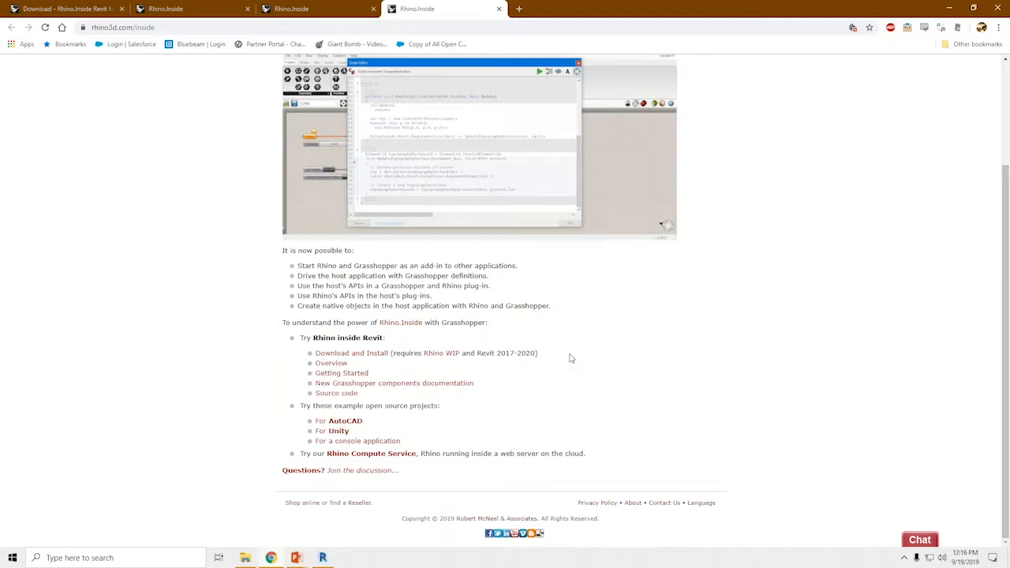
mouse_move(583, 359)
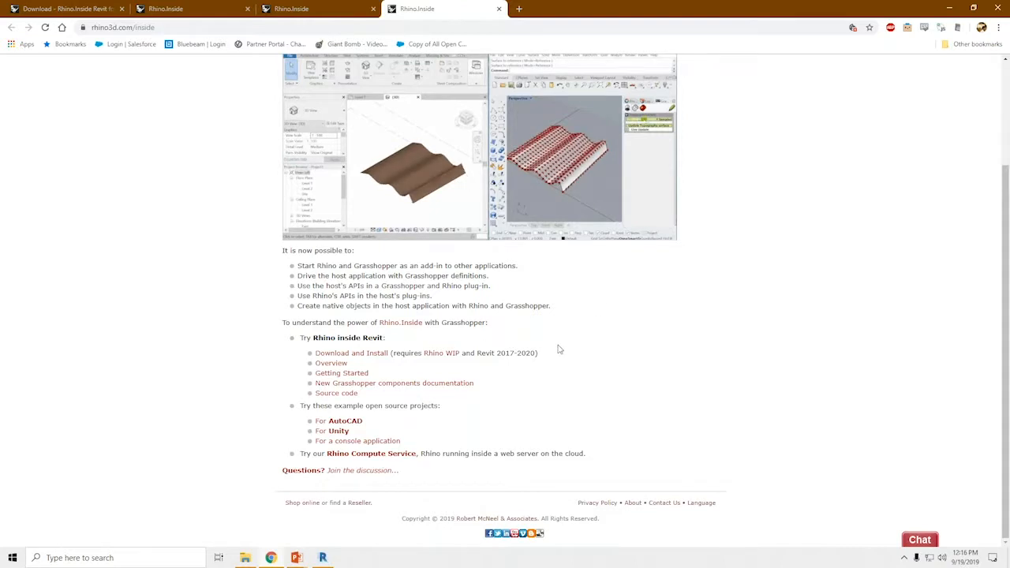
mouse_move(578, 351)
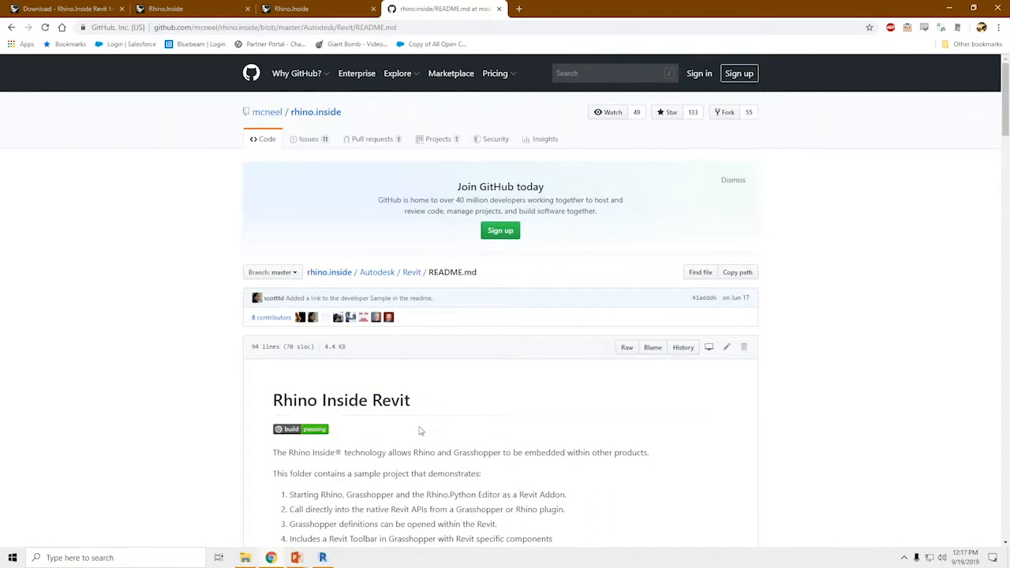
Read through the Rhino.Inside Revit README's sample instructions, then switch to the running Revit session
scroll("down", 3)
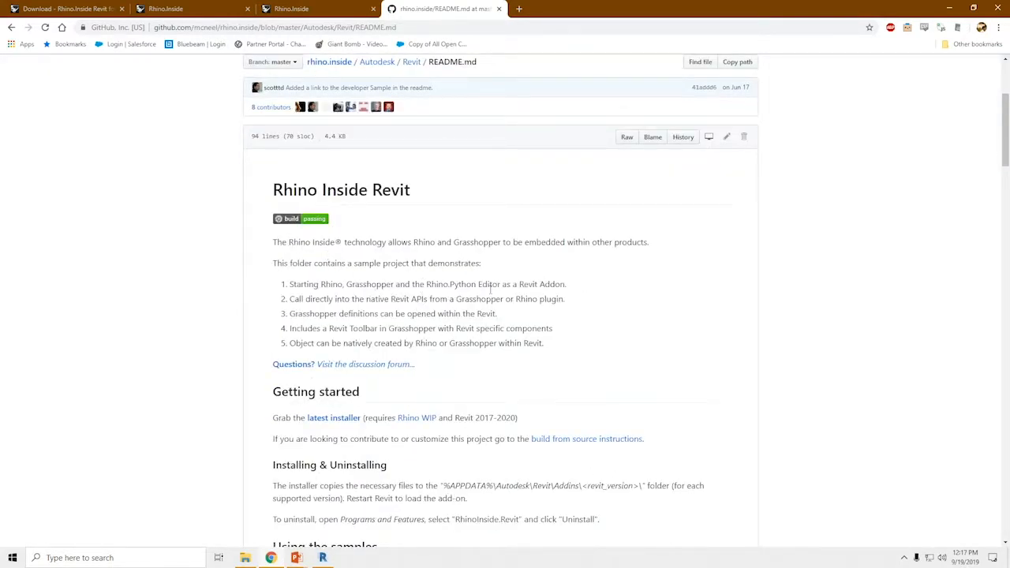
scroll("down", 3)
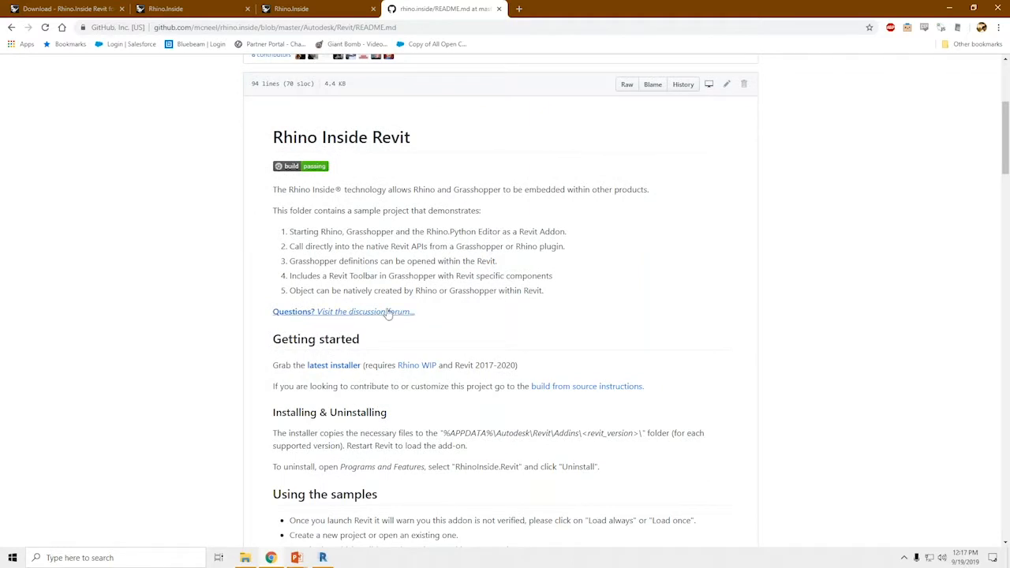
scroll("down", 3)
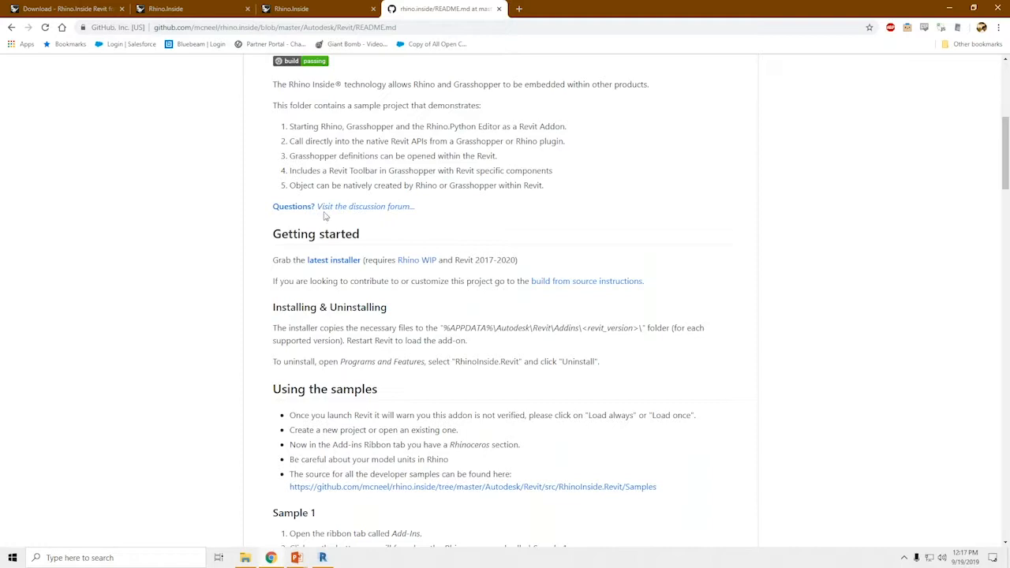
mouse_move(333, 260)
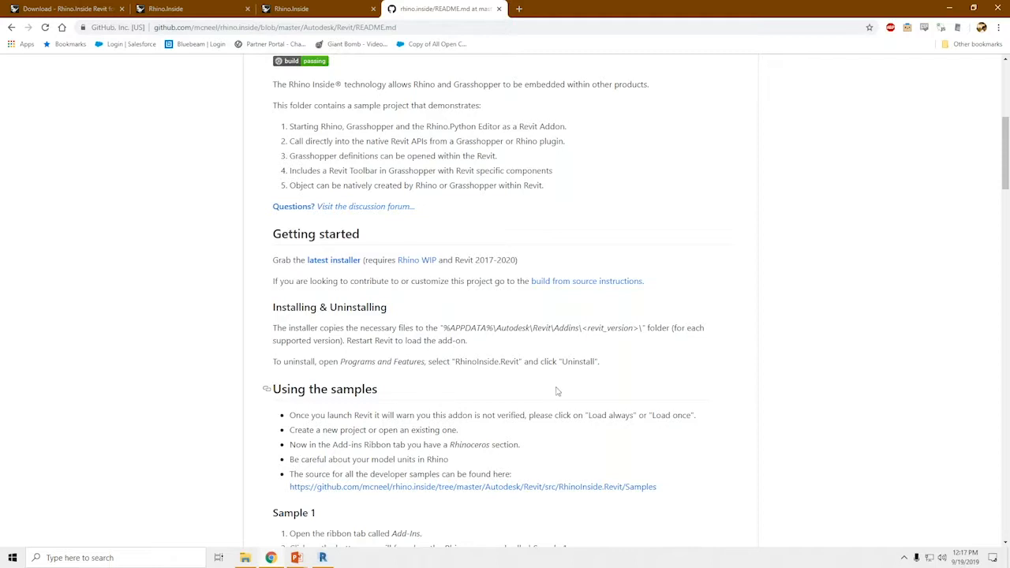
scroll("down", 3)
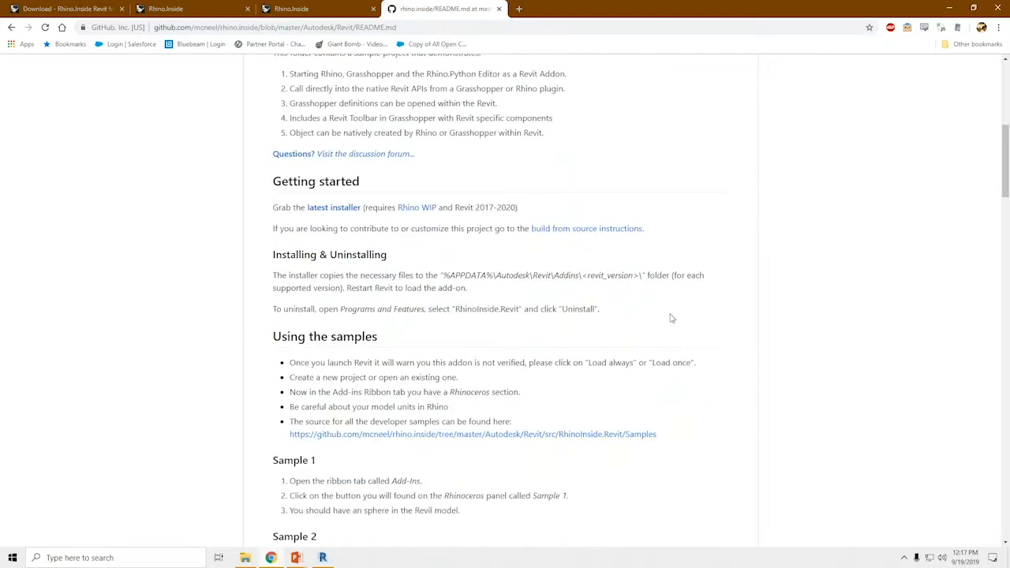
mouse_move(388, 273)
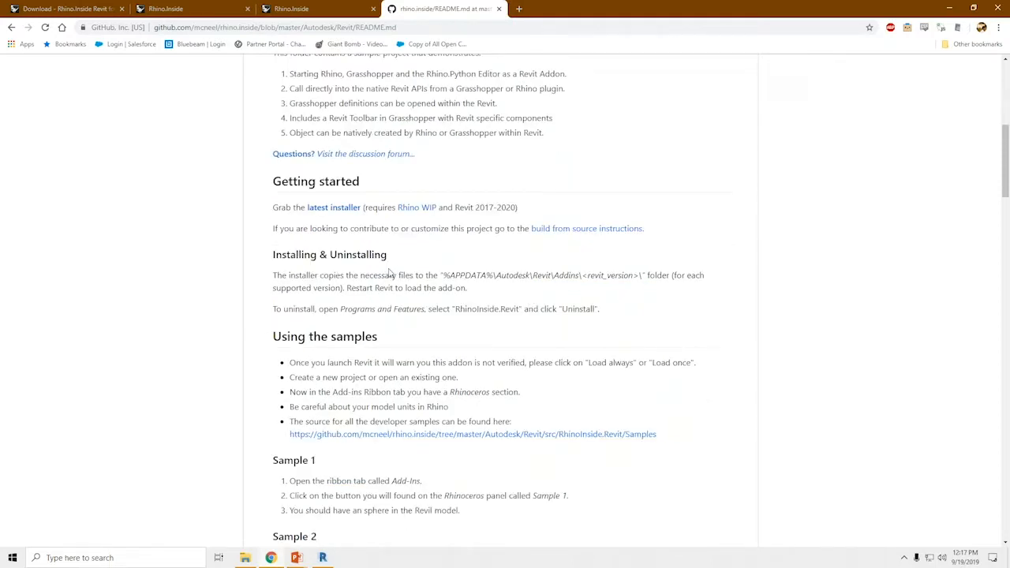
scroll("down", 3)
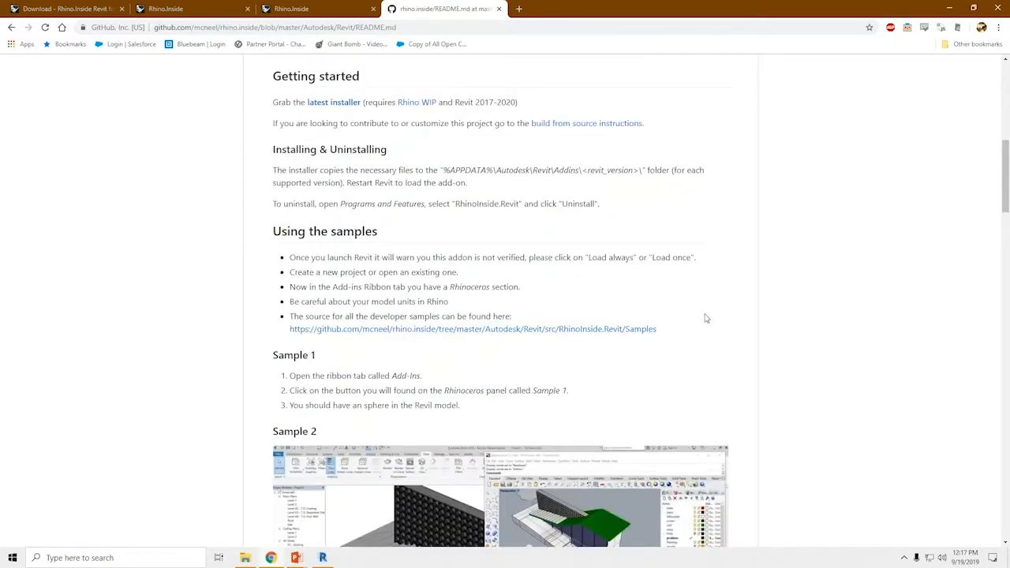
scroll("down", 3)
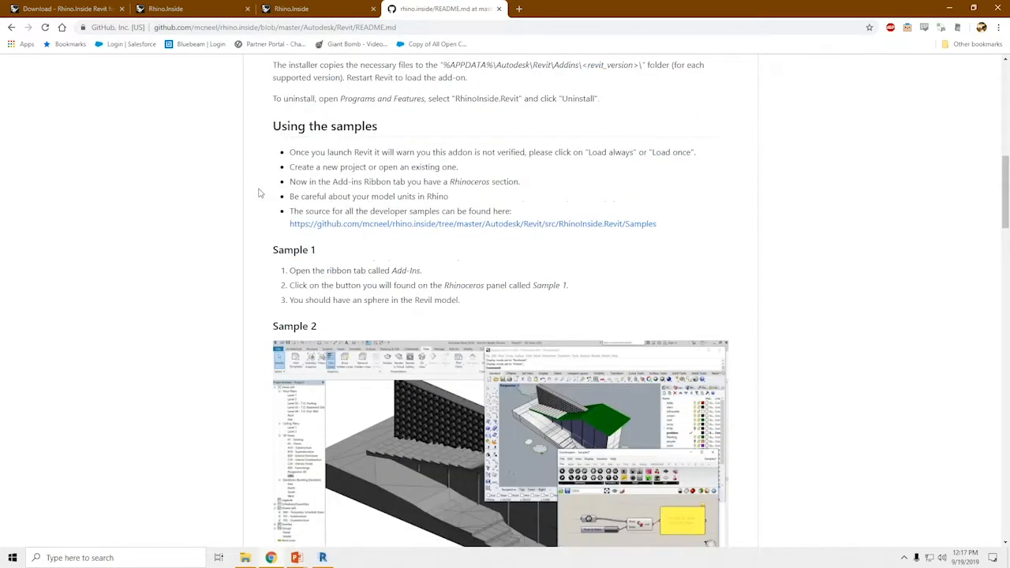
scroll("down", 3)
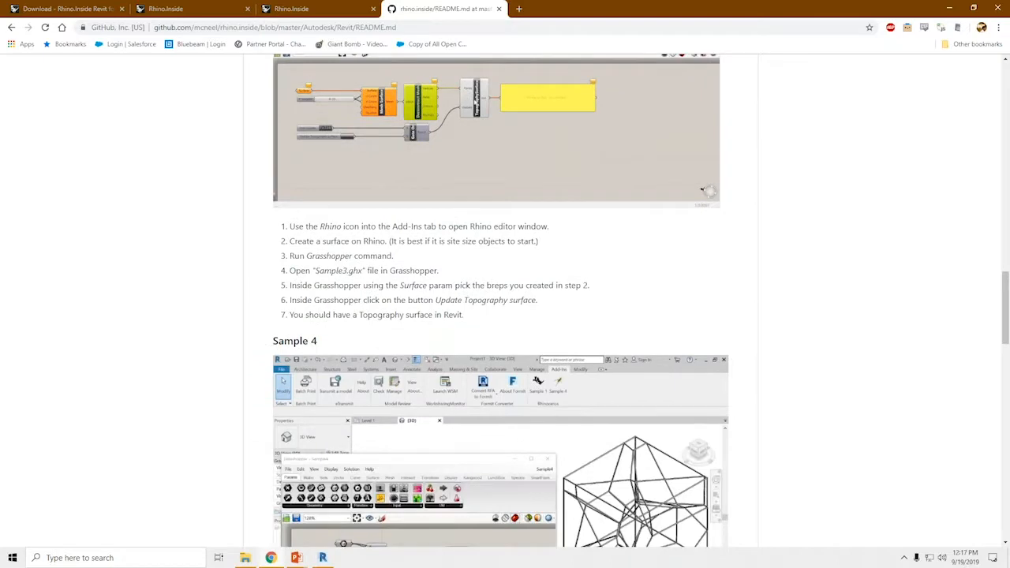
scroll("down", 3)
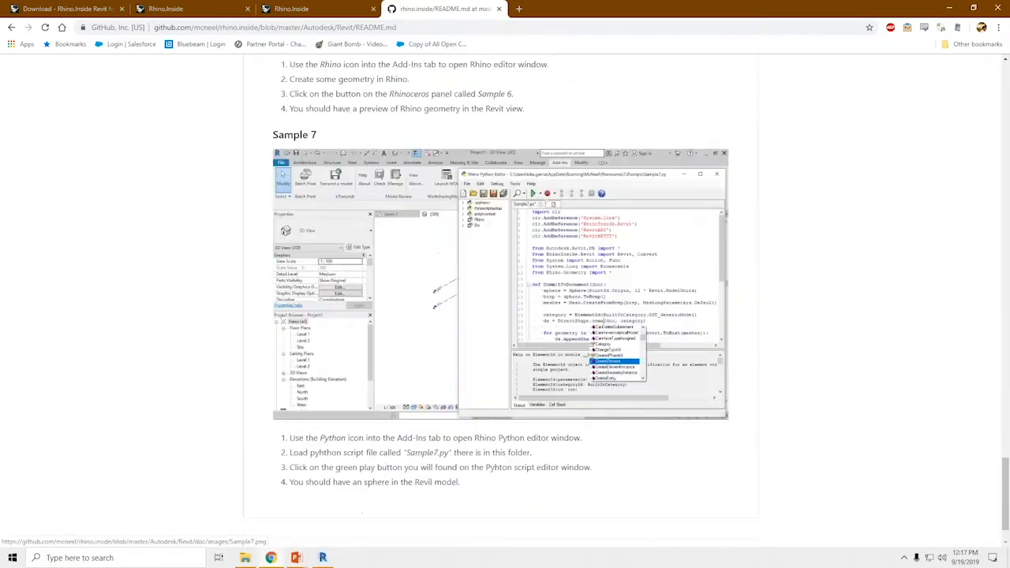
scroll("up", 3)
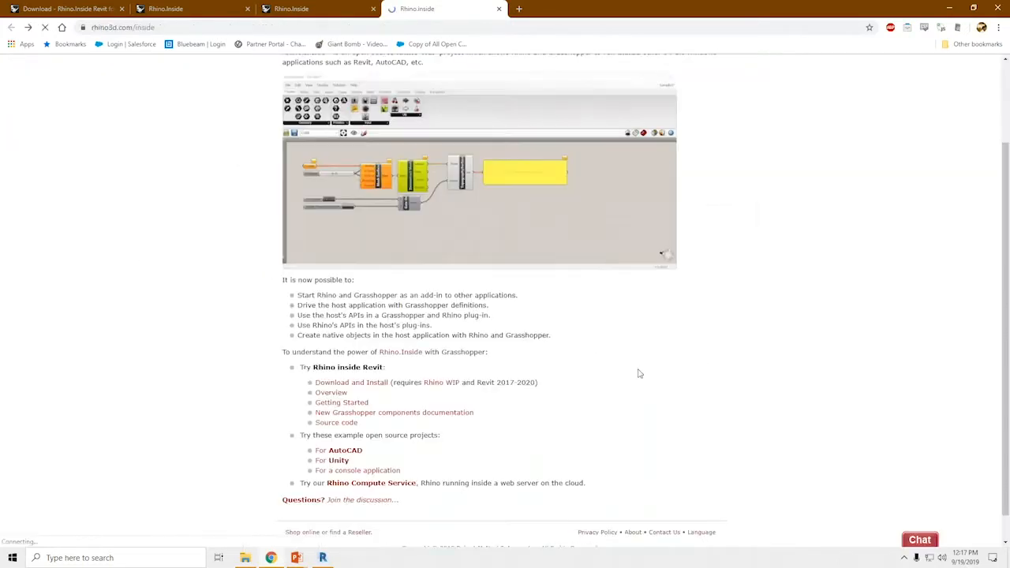
scroll("down", 3)
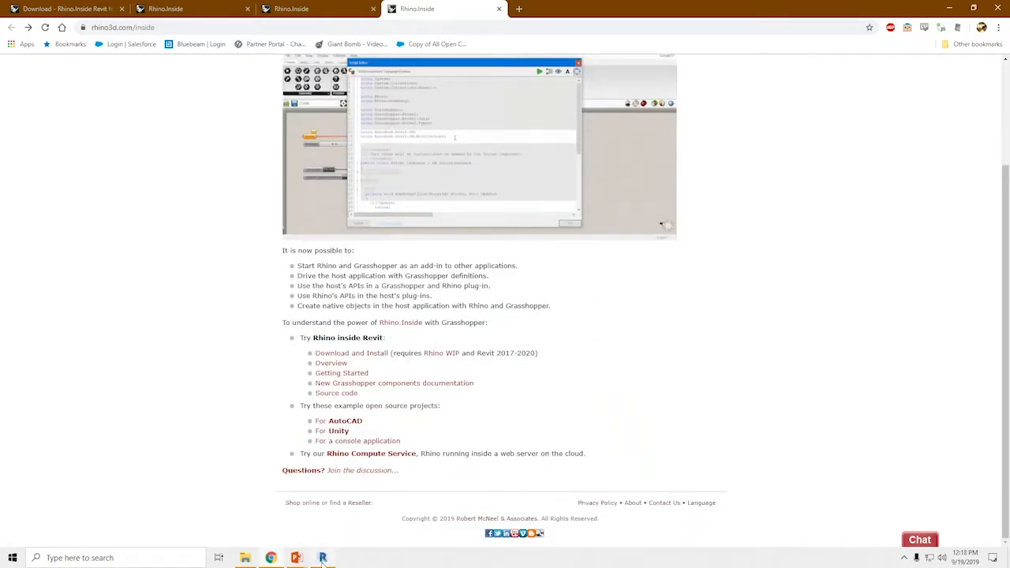
left_click(322, 557)
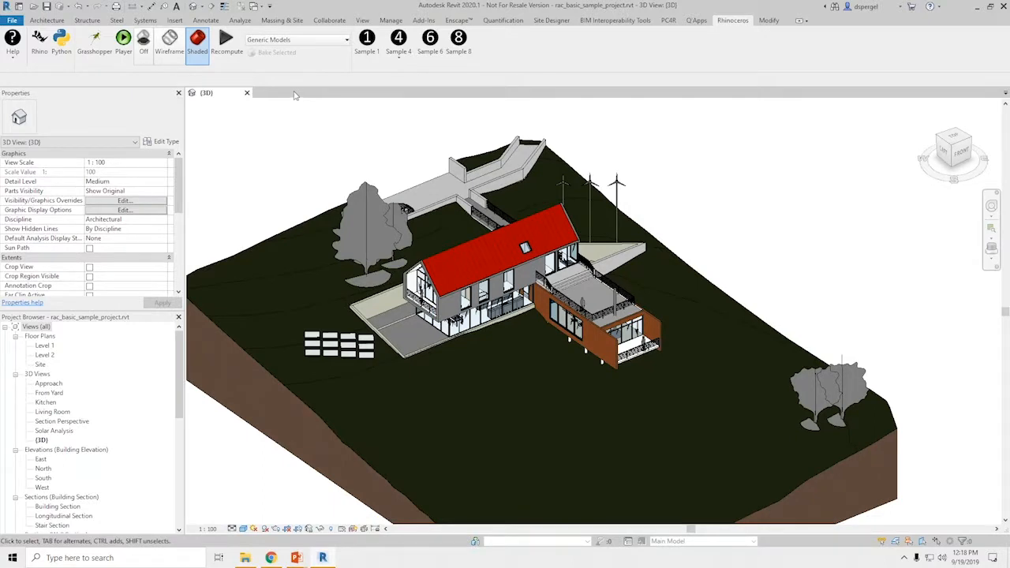
Start a new Revit project from the File > New > Project menu
left_click(580, 323)
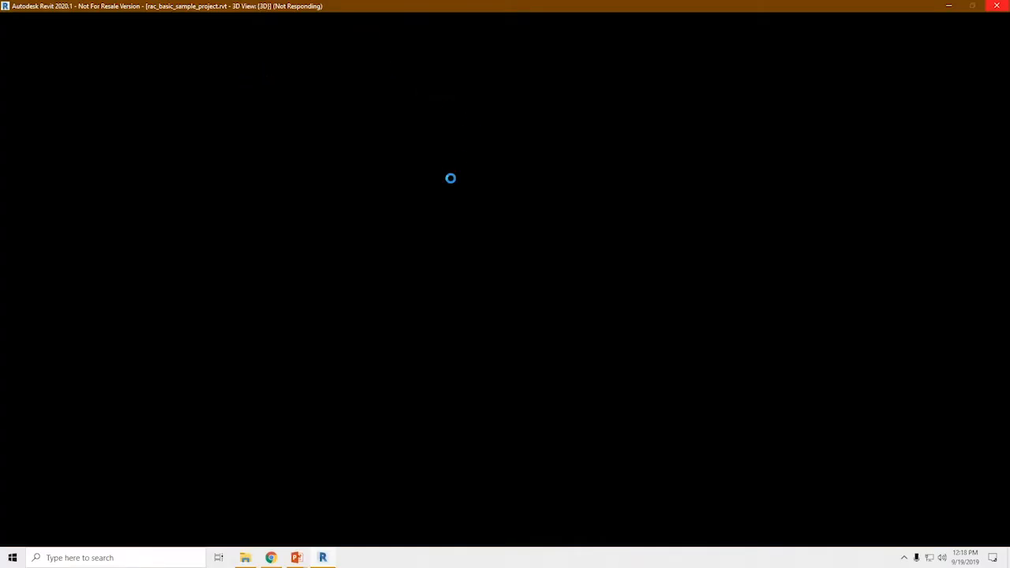
mouse_move(722, 206)
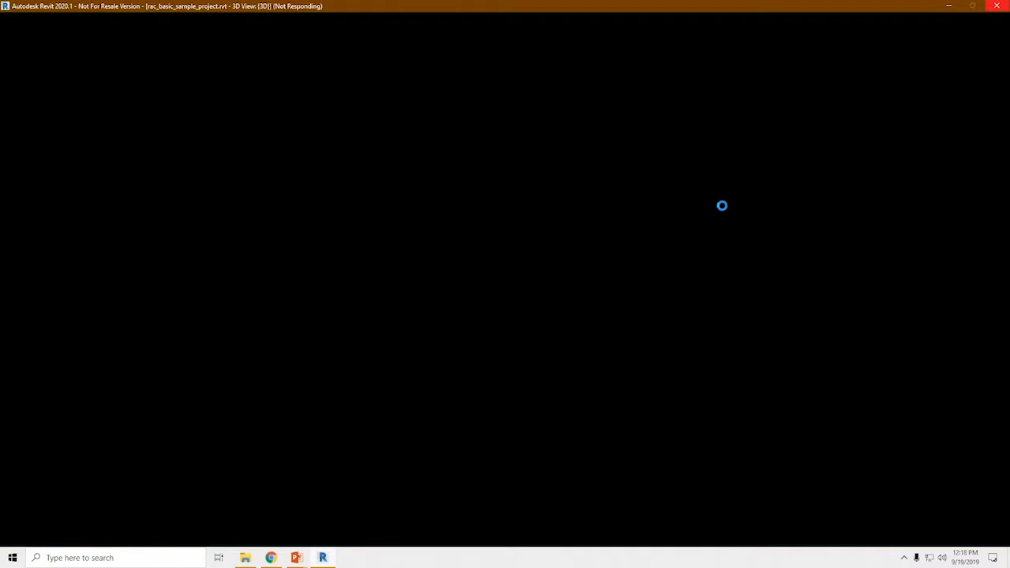
mouse_move(473, 110)
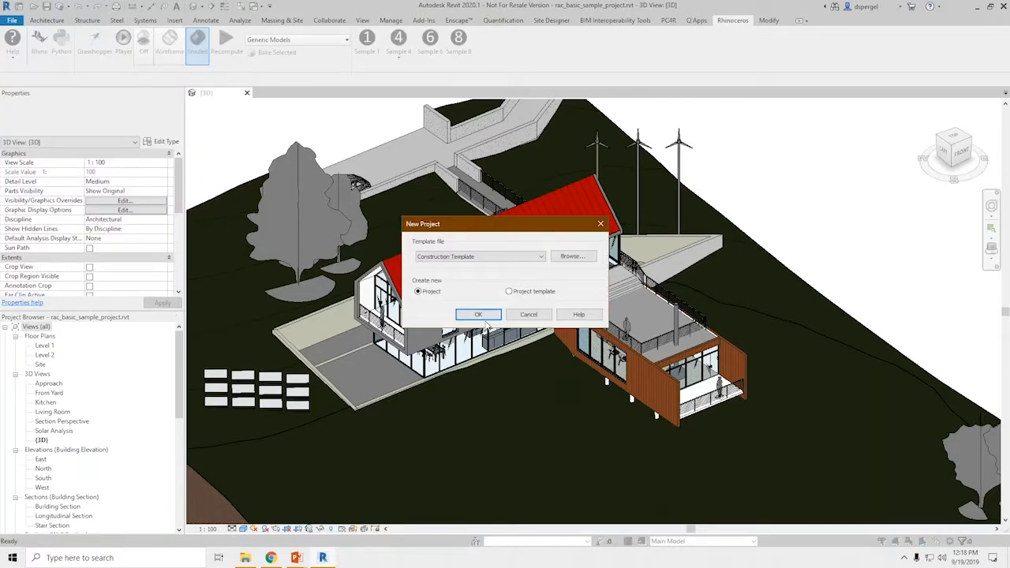
Create the project from the construction template, open its 3D view, and launch Rhino and Grasshopper
left_click(527, 314)
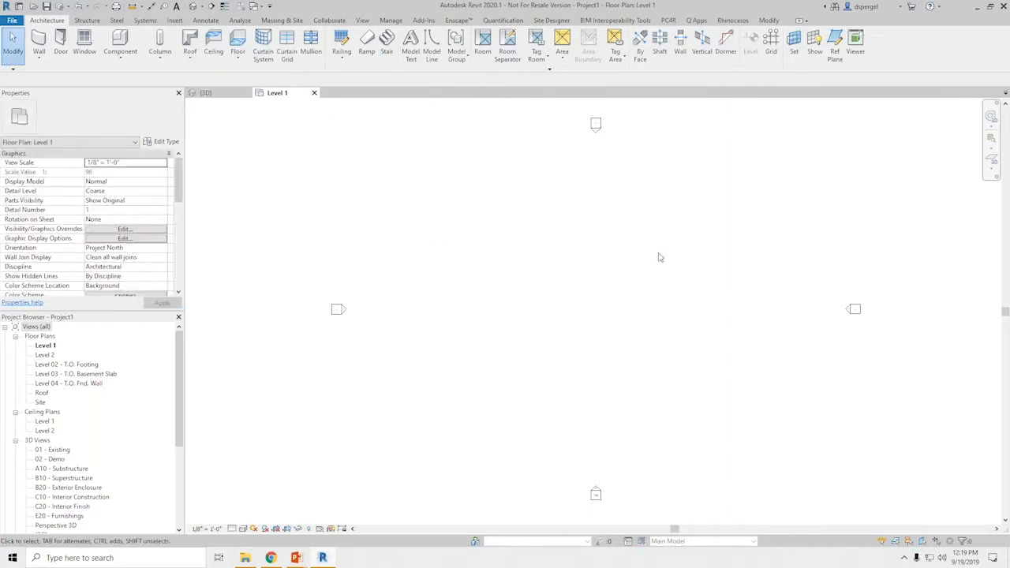
mouse_move(392, 98)
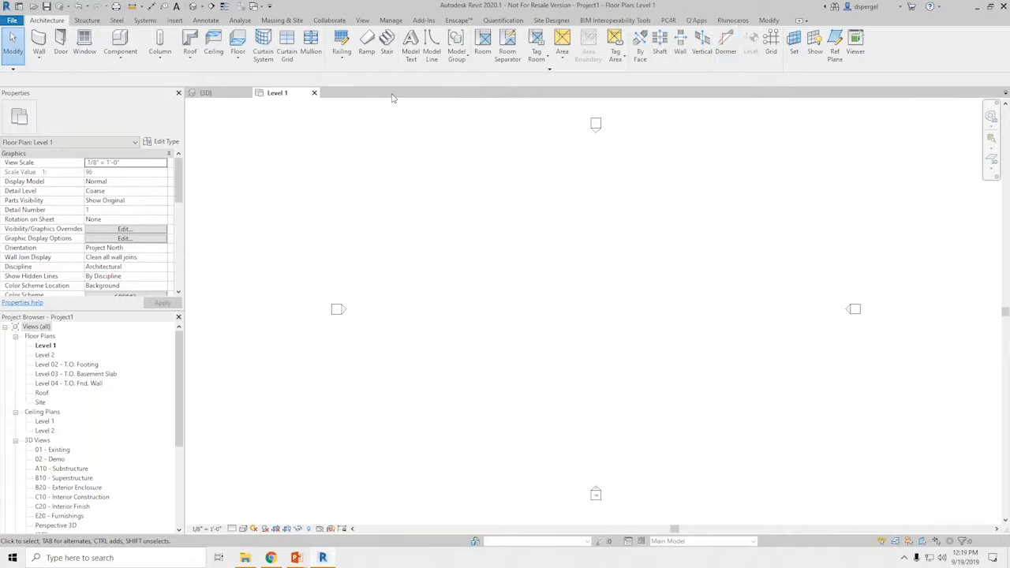
left_click(362, 20)
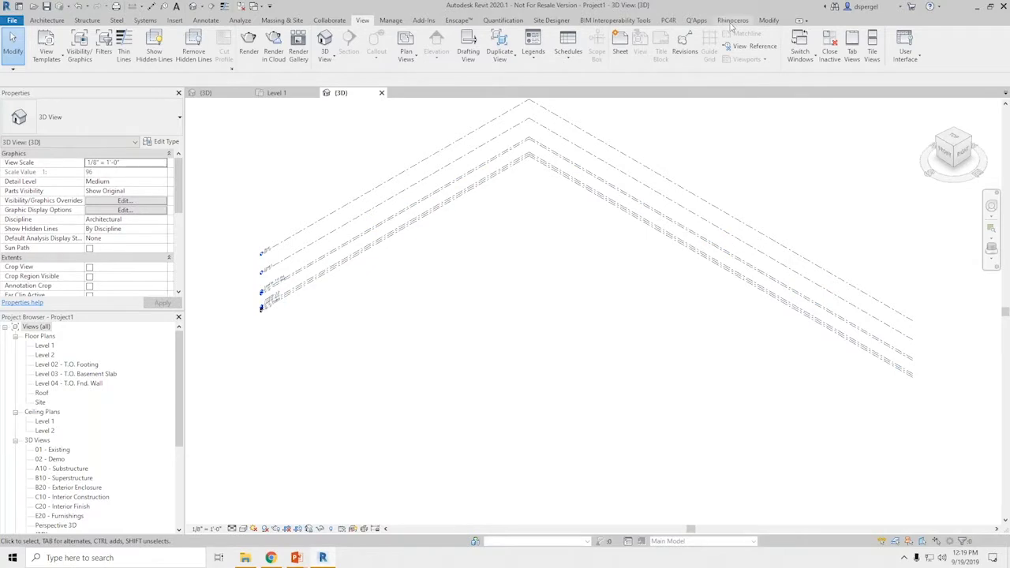
left_click(424, 20)
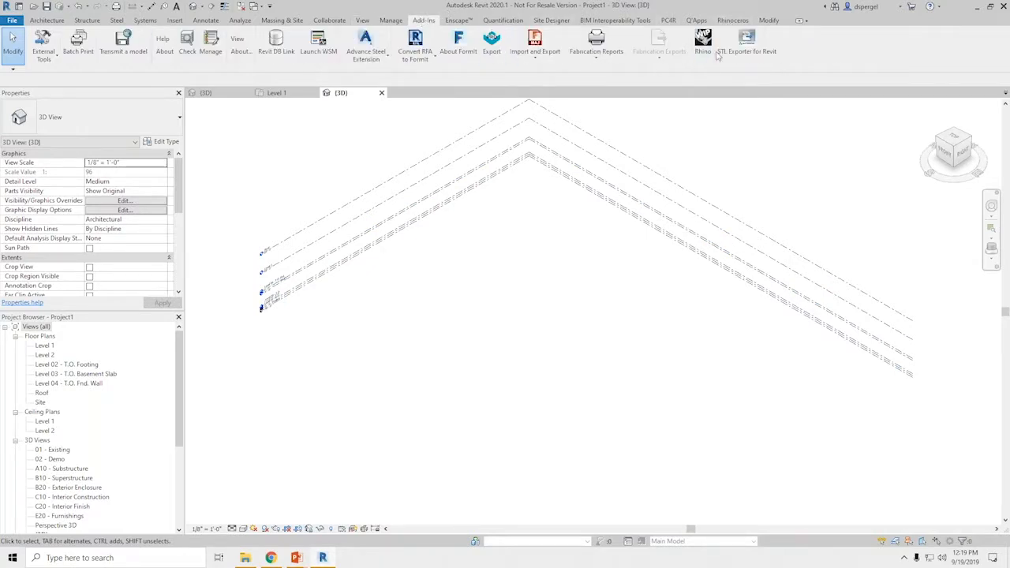
mouse_move(863, 43)
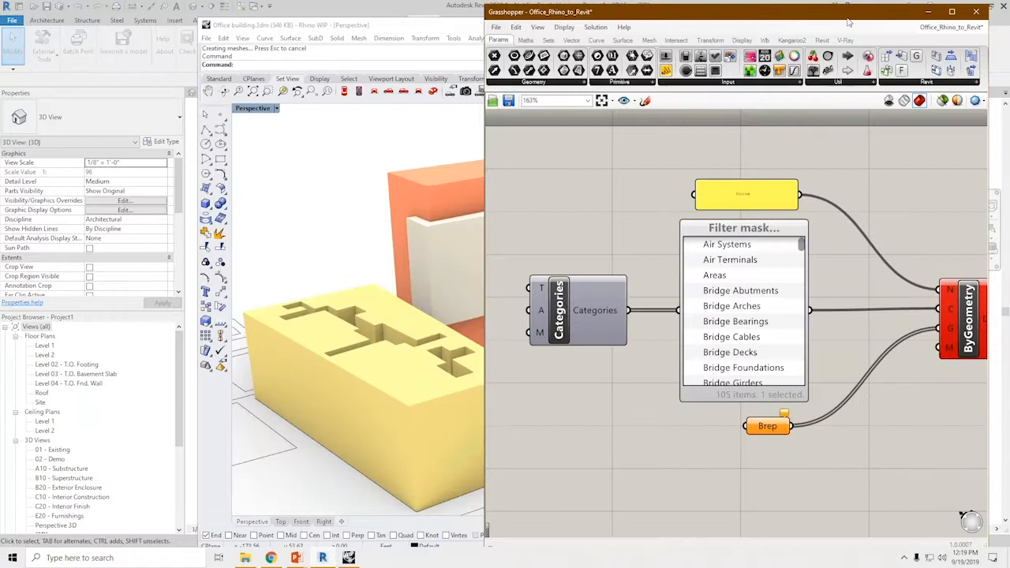
left_click(355, 24)
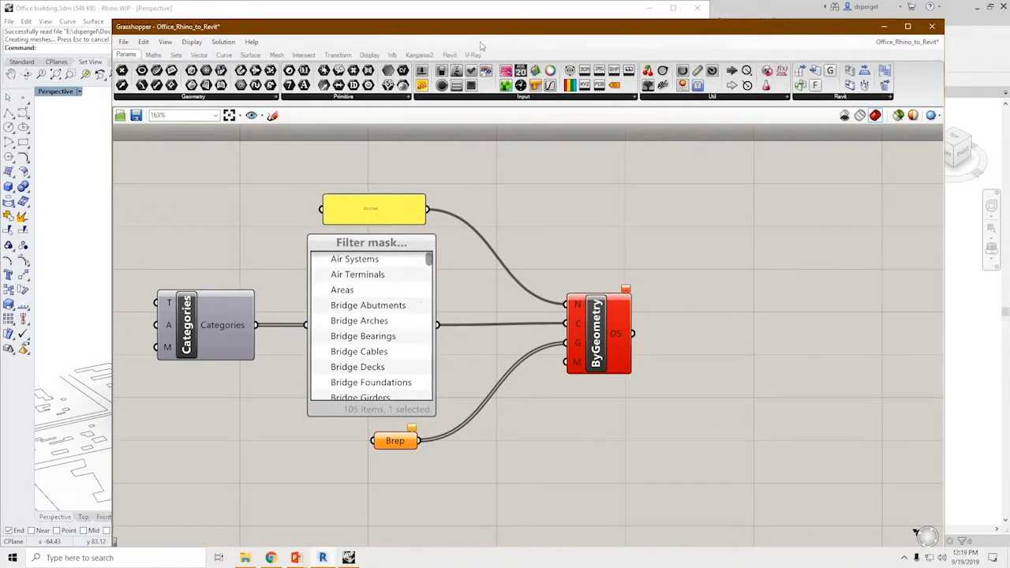
Show Grasshopper's Revit tab with its Build, Category, Element, Filter and Parameter groups
left_click(449, 54)
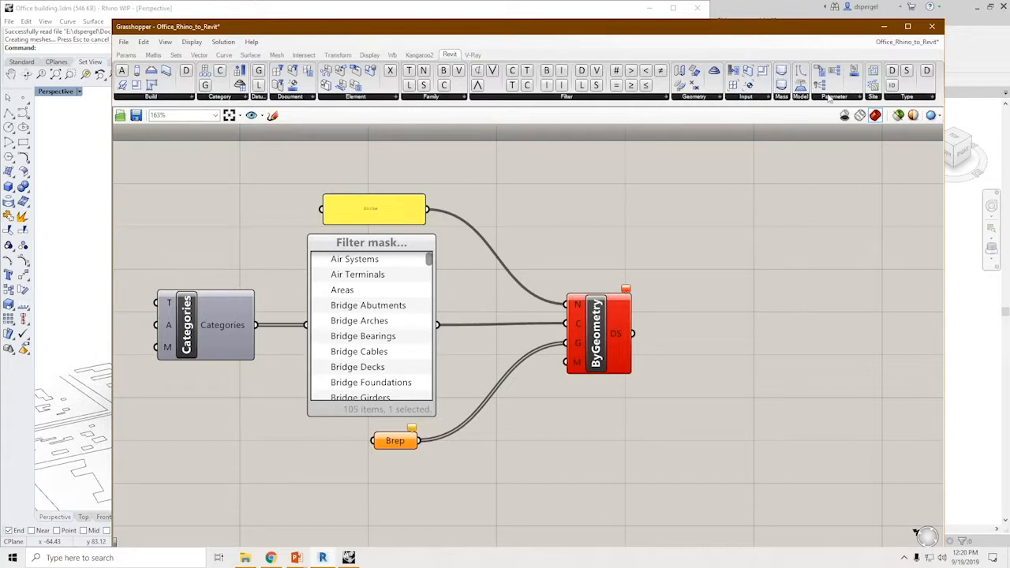
mouse_move(704, 104)
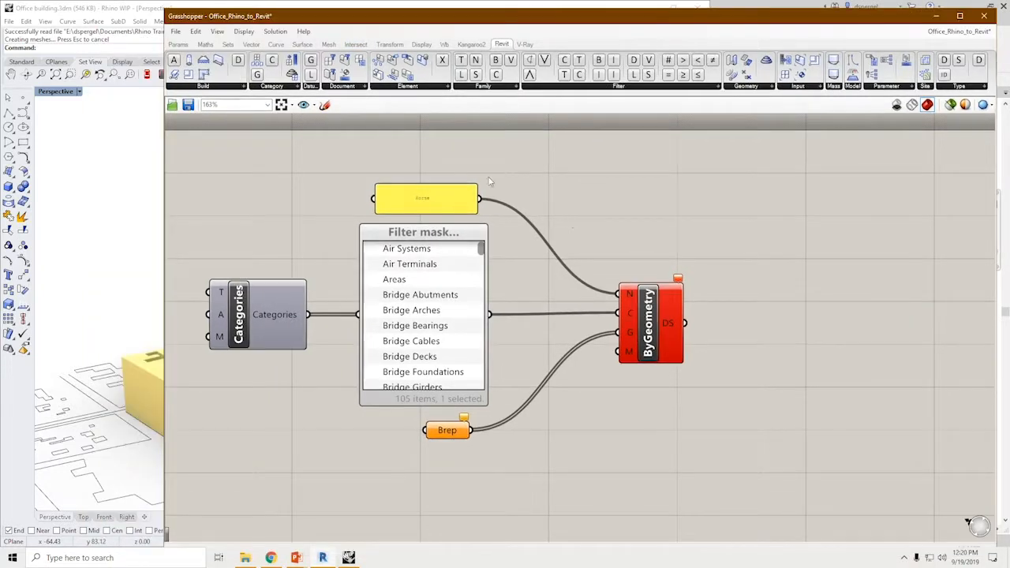
mouse_move(600, 227)
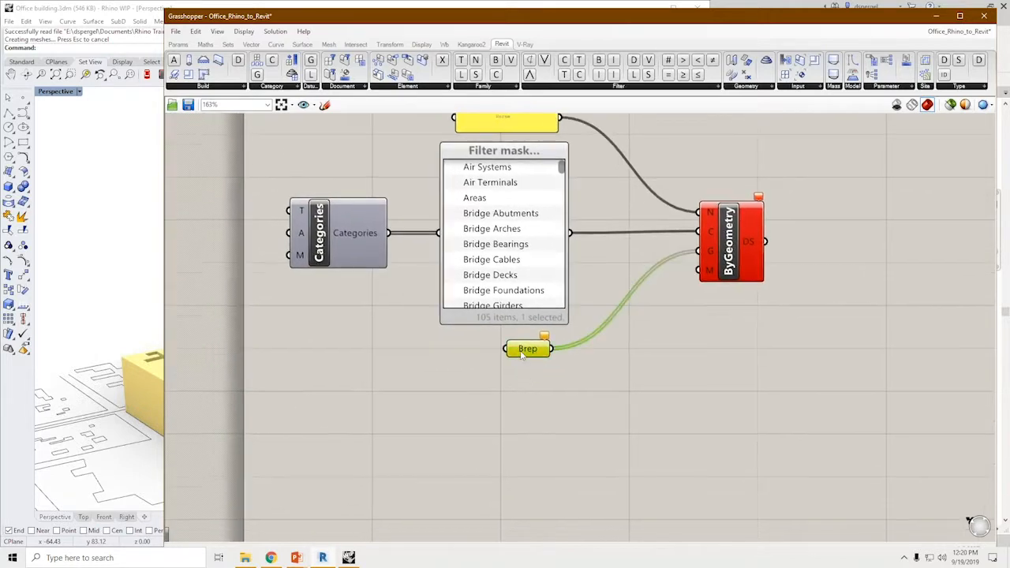
Open the options menu of the Brep parameter feeding ByGeometry
right_click(527, 348)
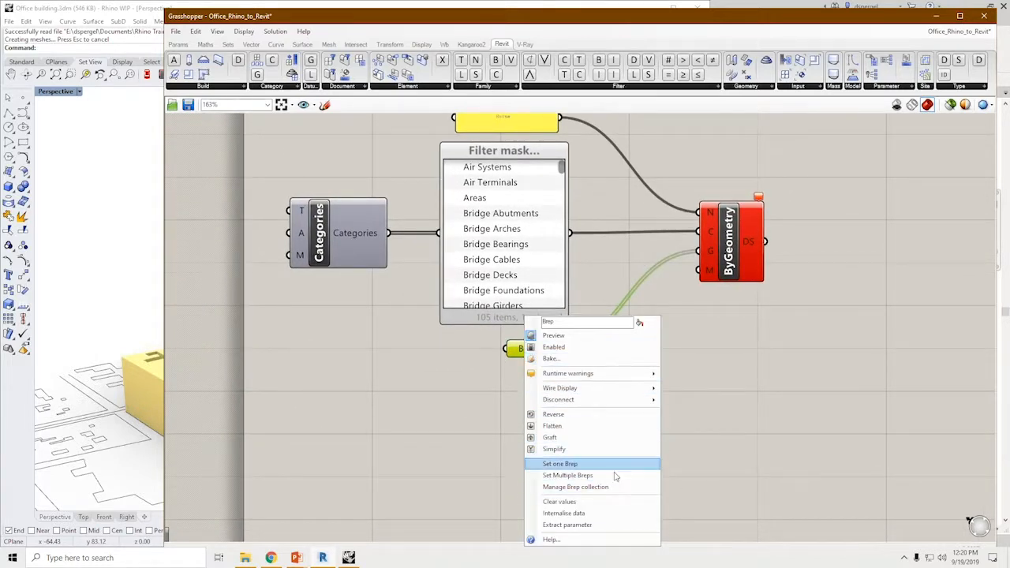
mouse_move(567, 474)
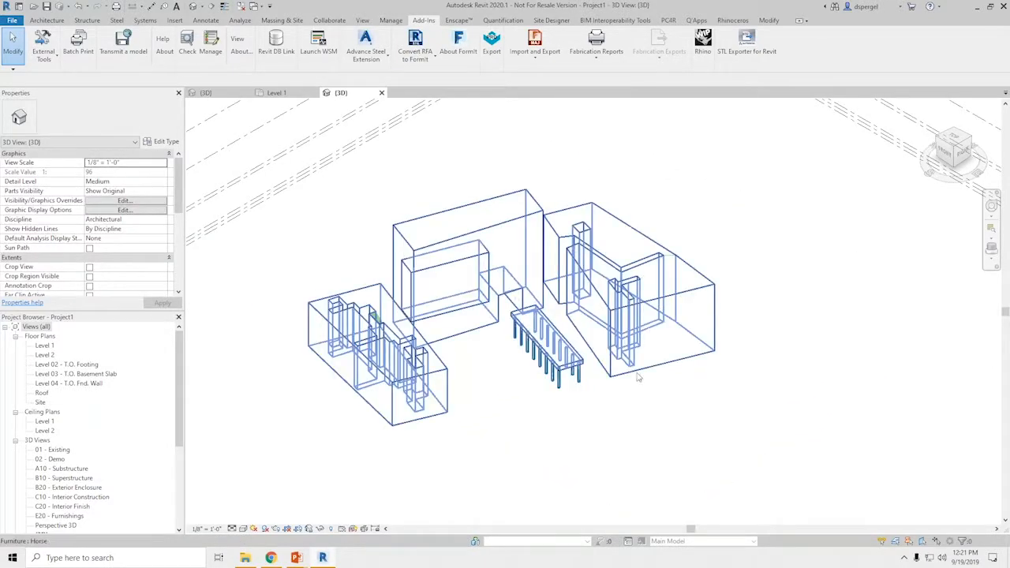
Inspect the imported office shapes in Revit, then scroll Grasshopper's Filter category list
left_click_drag(639, 377, 528, 338)
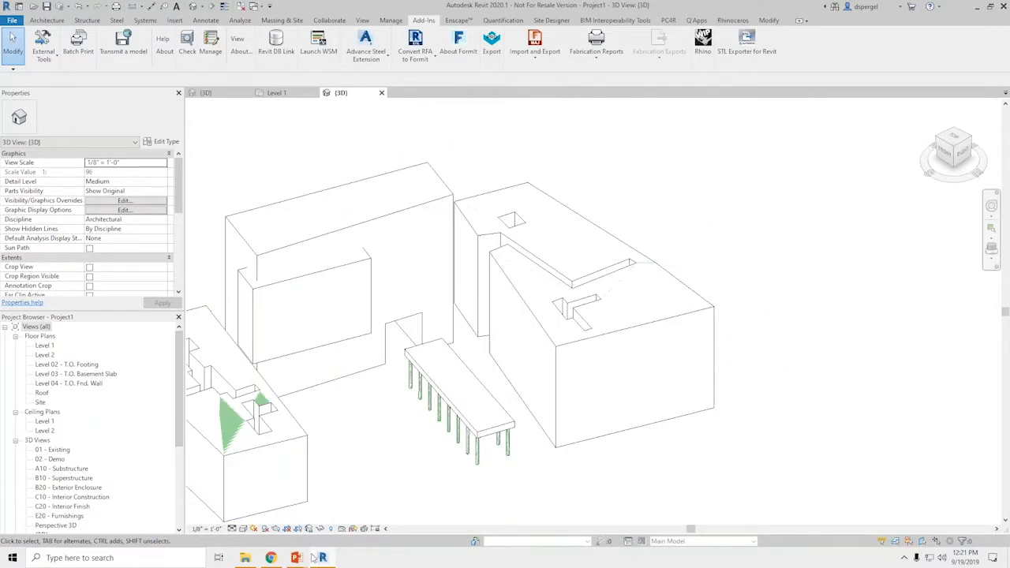
left_click(348, 558)
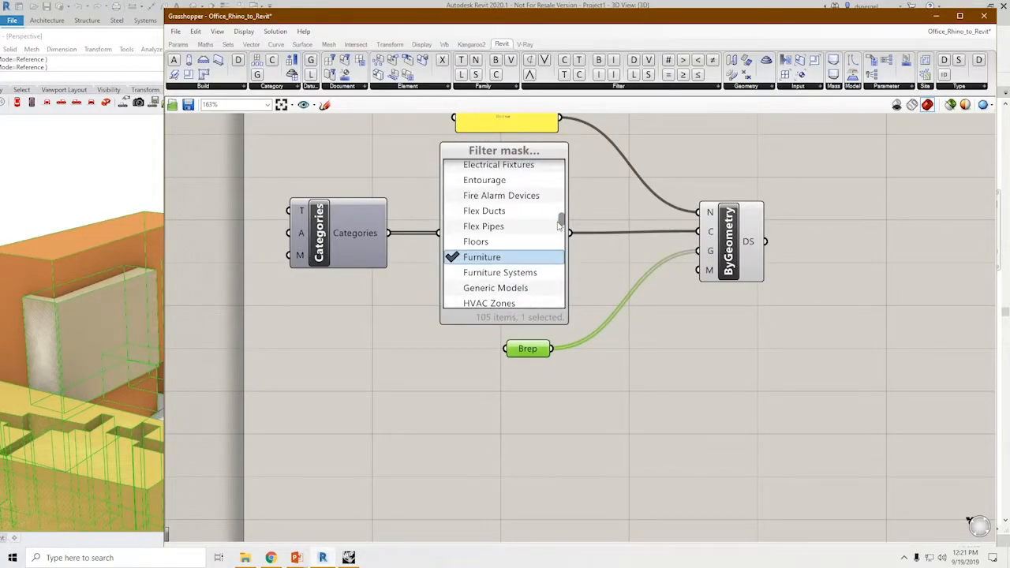
scroll("down", 3)
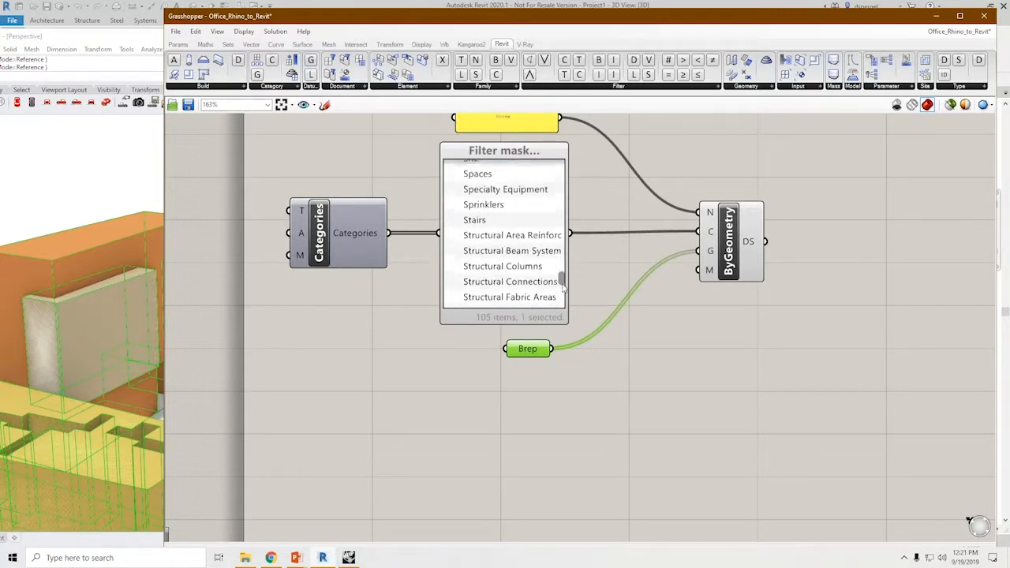
scroll("down", 3)
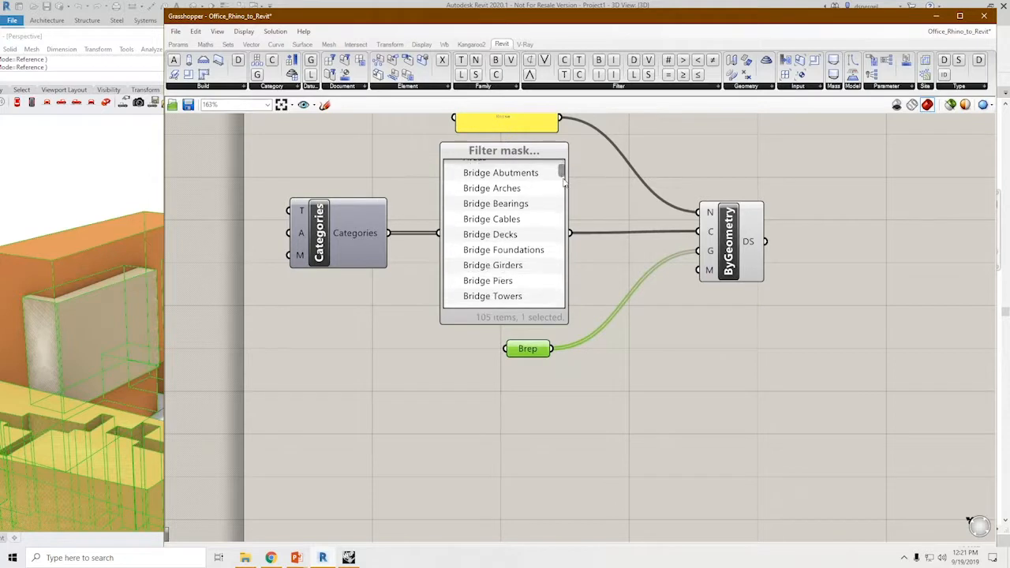
scroll("down", 3)
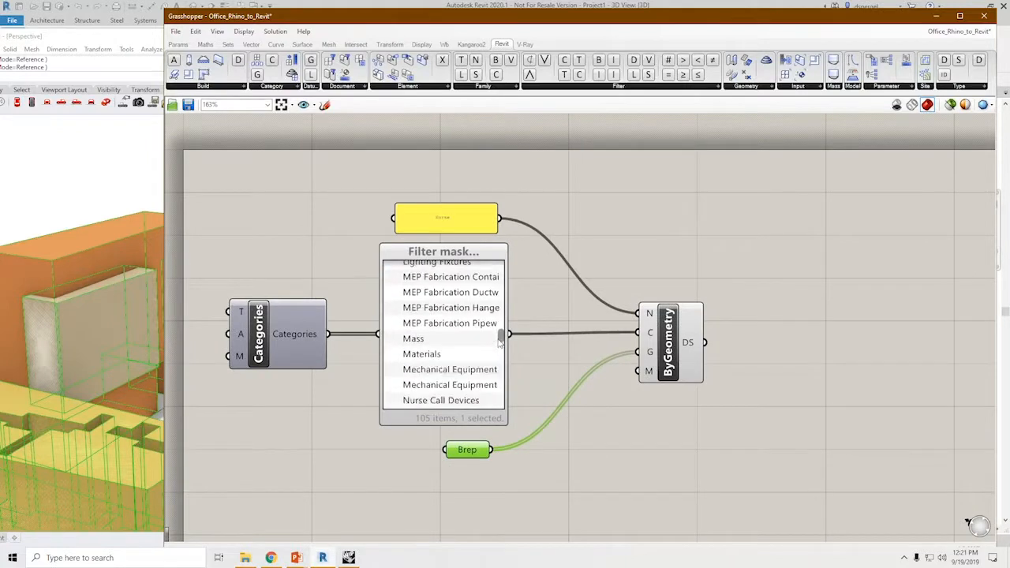
scroll("down", 3)
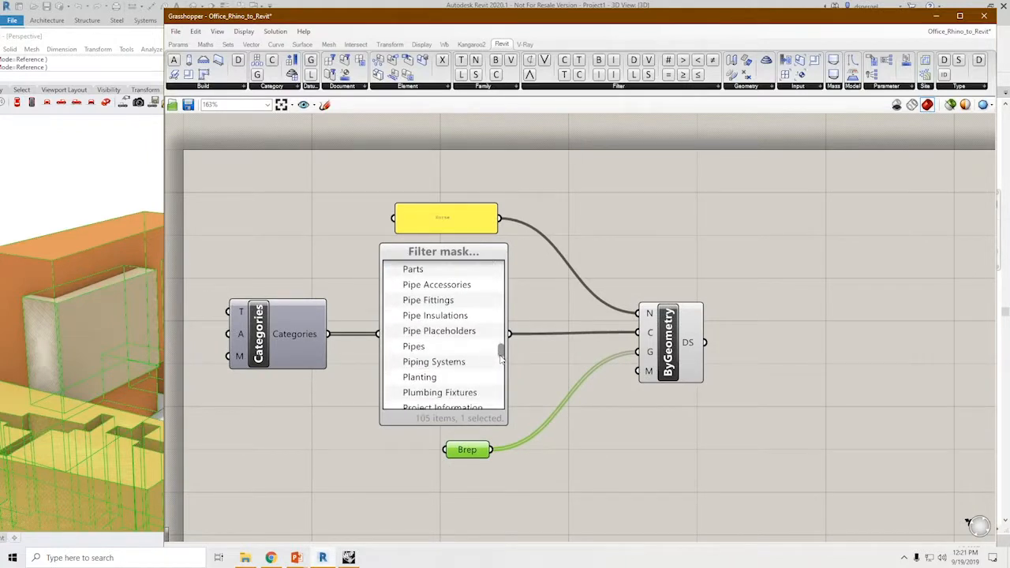
scroll("down", 3)
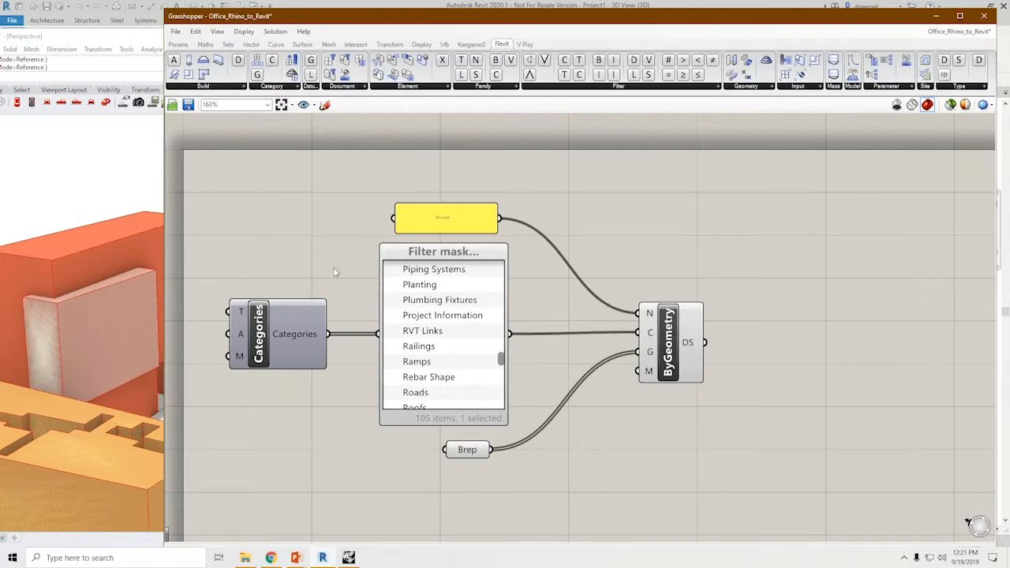
scroll("down", 3)
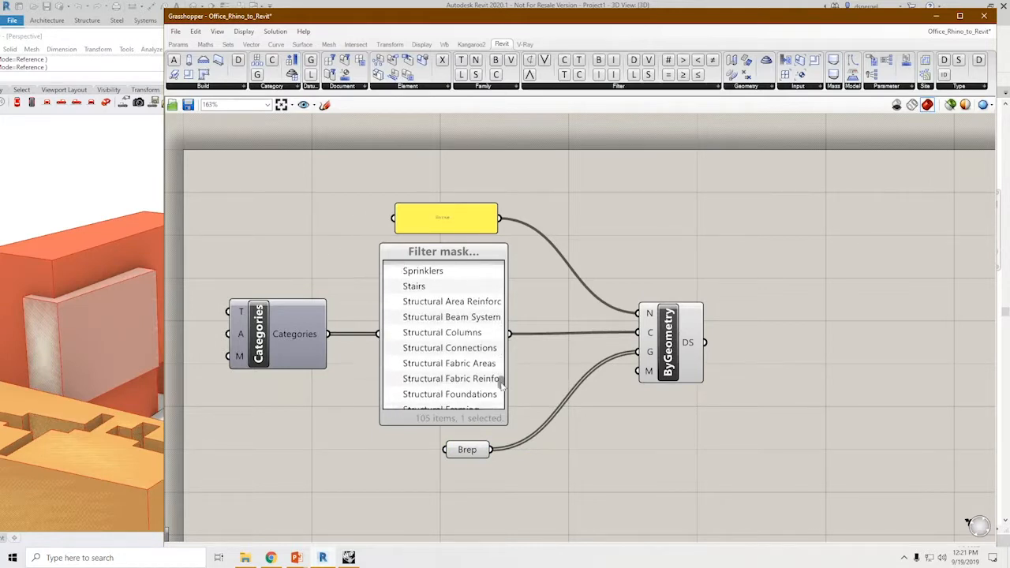
scroll("down", 3)
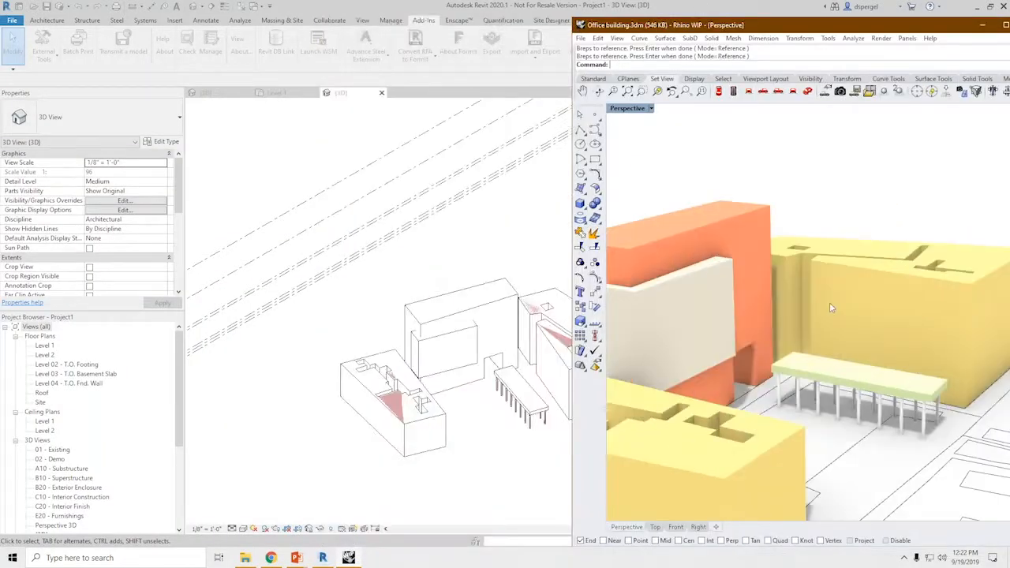
Hide the Rhino window and view the office masses as shaded solids in Revit's 3D view
left_click(868, 332)
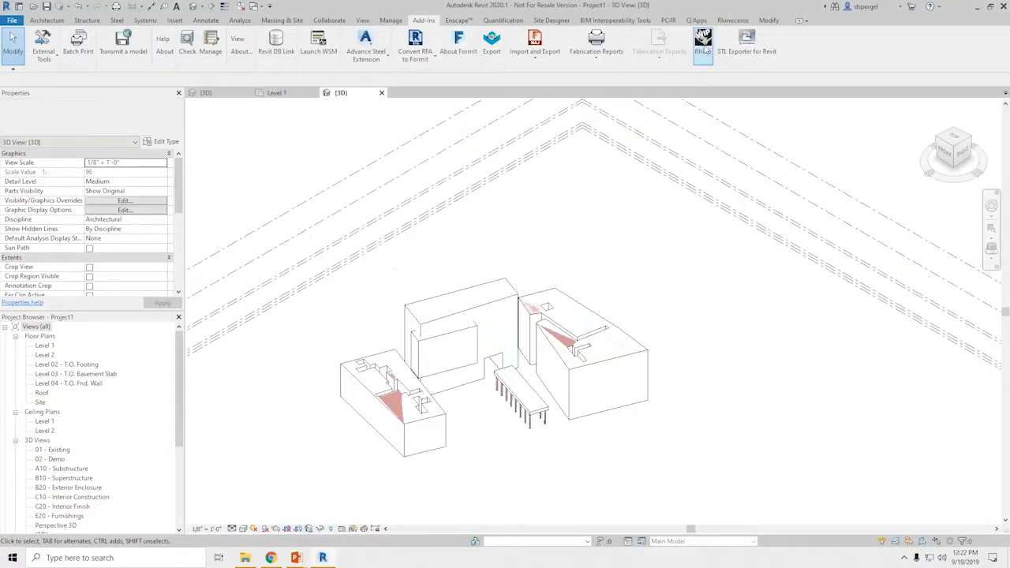
left_click(701, 45)
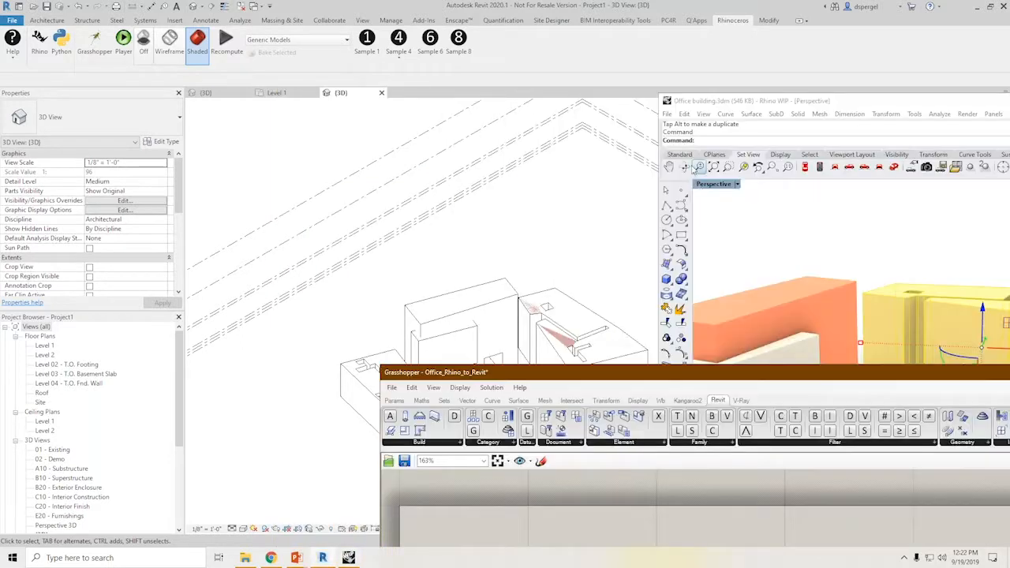
left_click(761, 292)
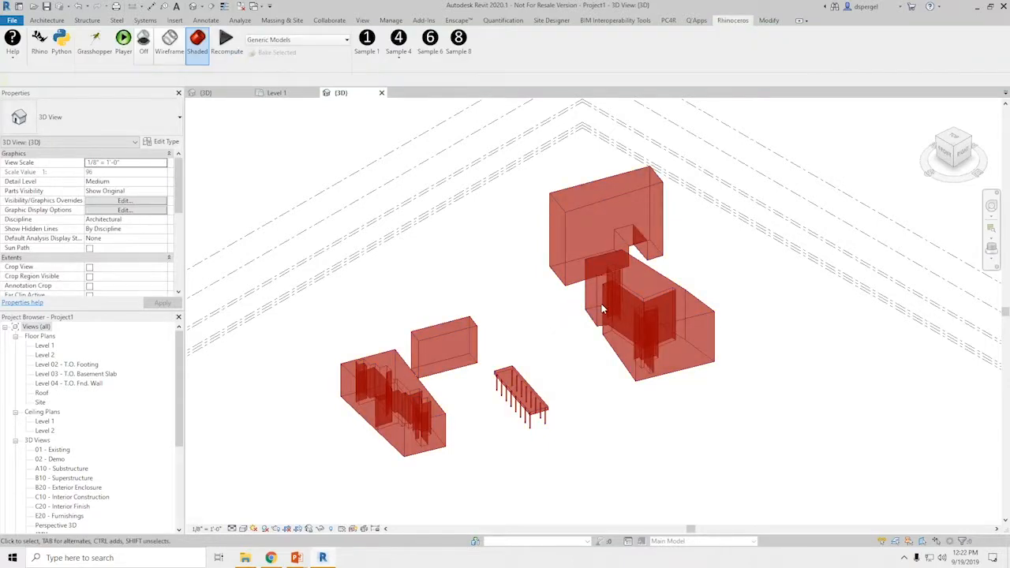
mouse_move(603, 436)
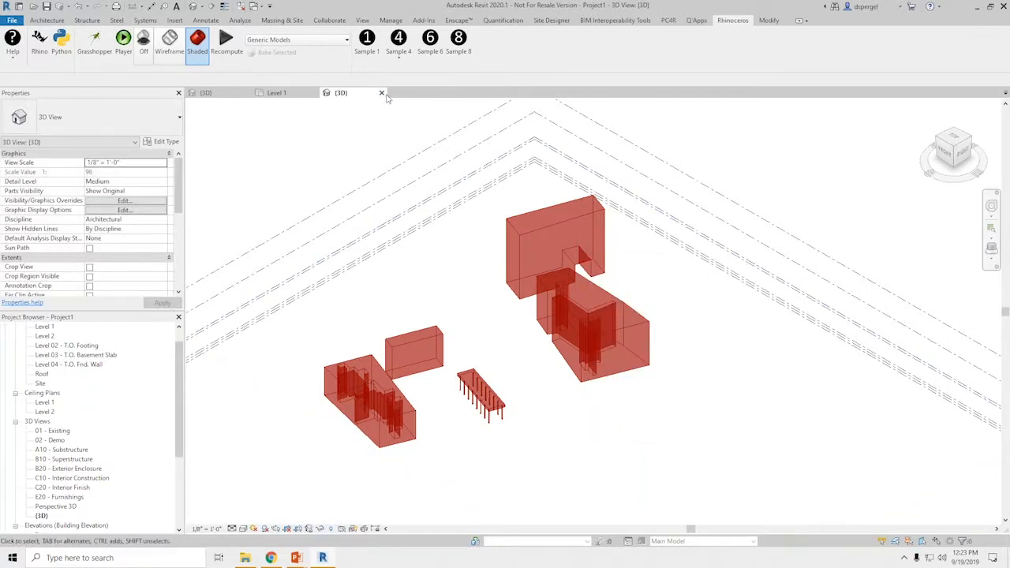
Import Office building.3dm via Sample 8 and reopen the 3D view of the site
left_click(382, 93)
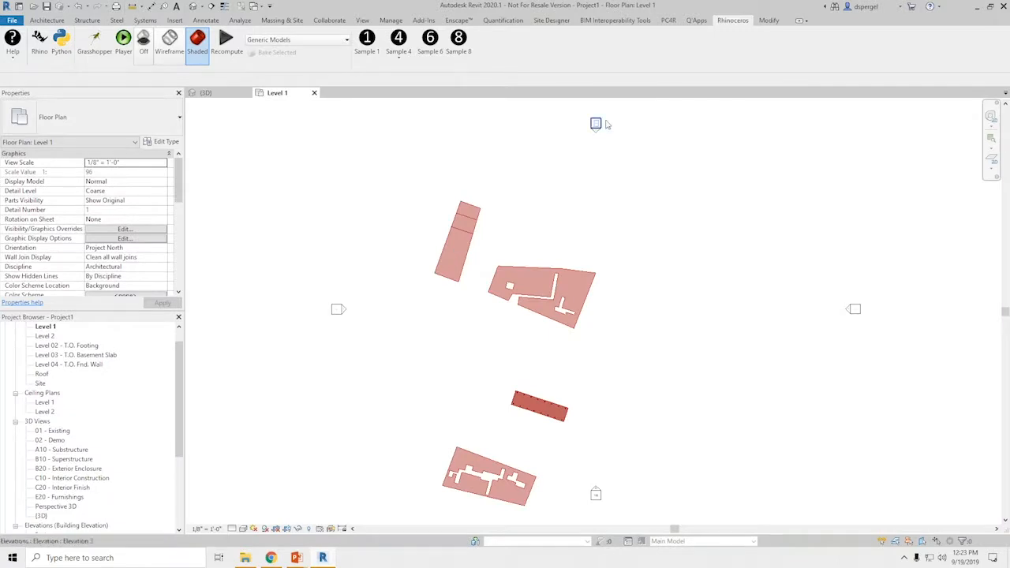
left_click(458, 37)
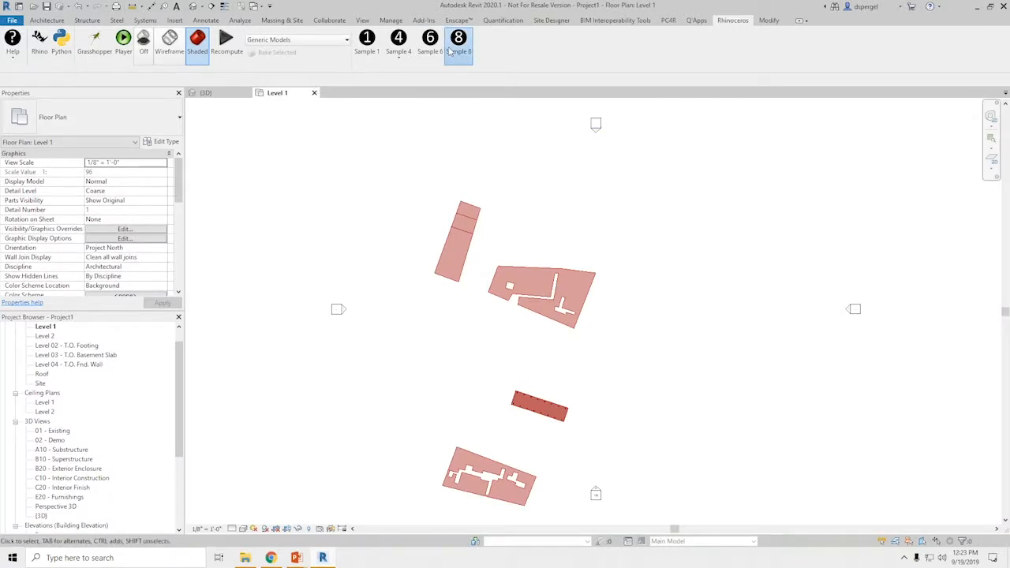
left_click(458, 37)
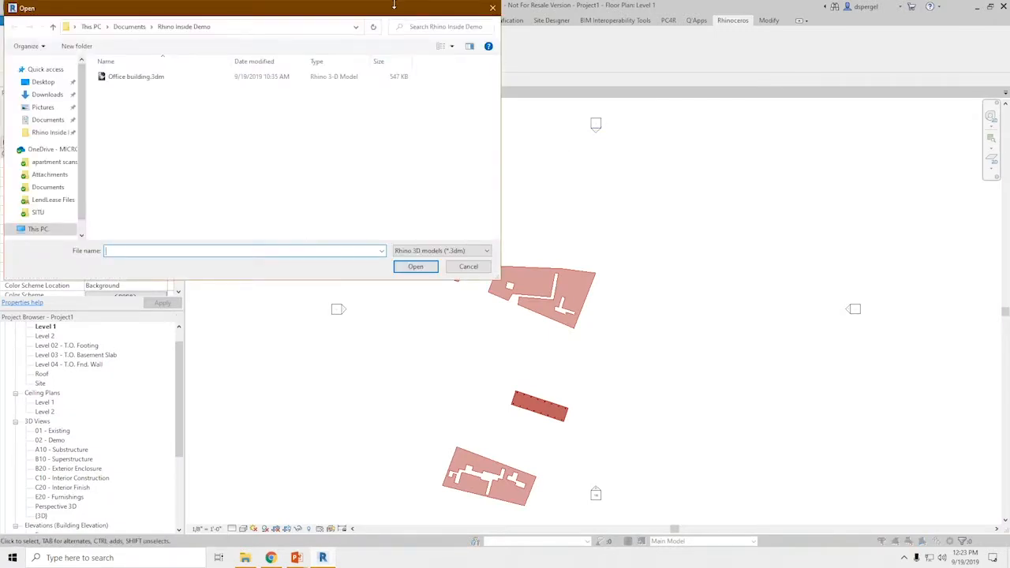
left_click(415, 266)
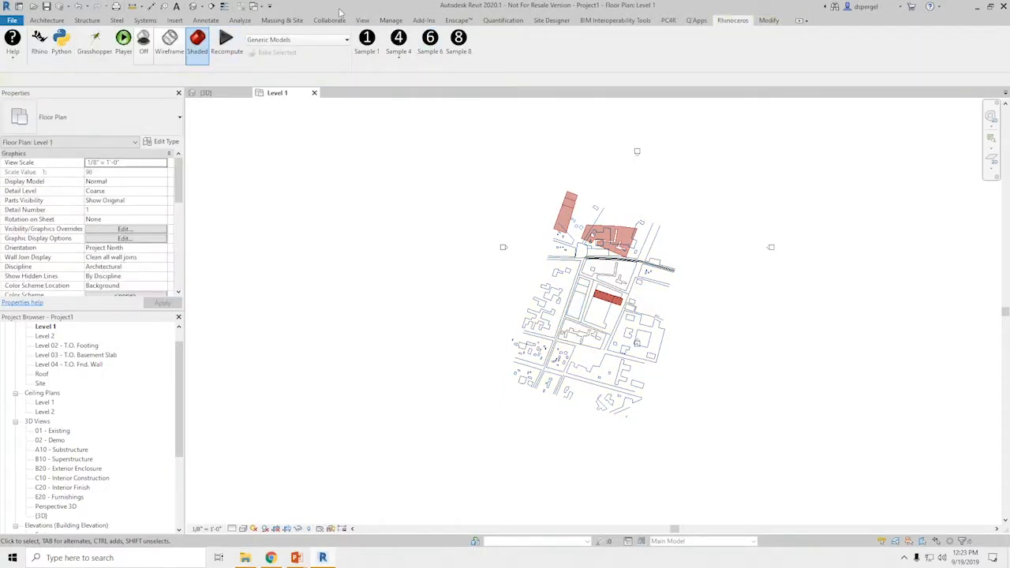
left_click(362, 20)
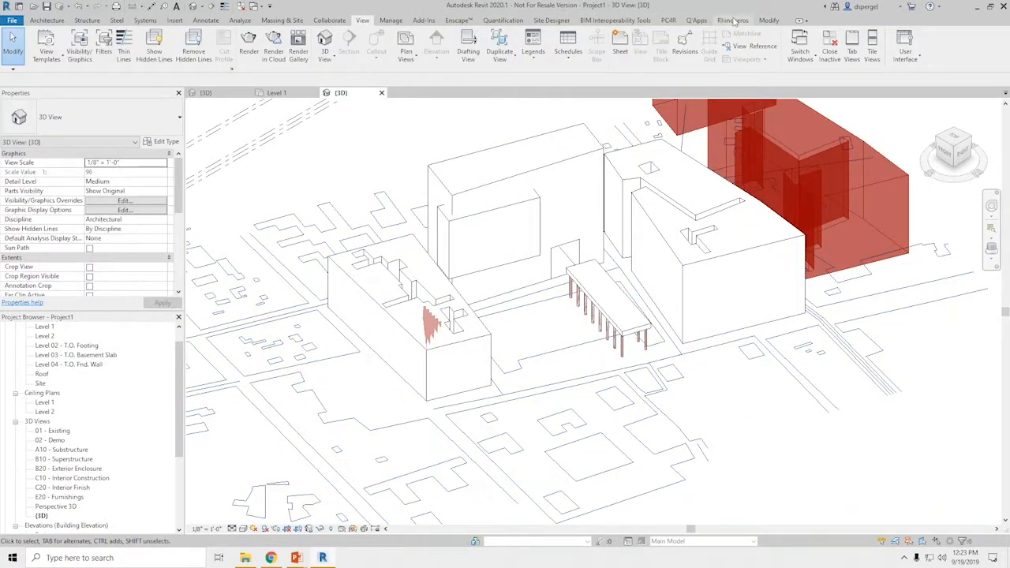
left_click(732, 20)
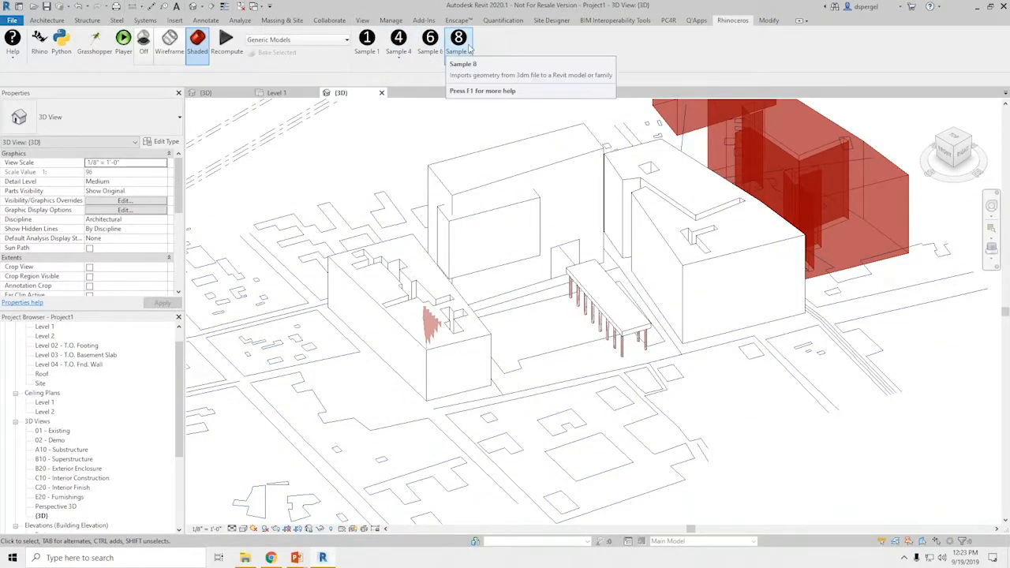
mouse_move(508, 163)
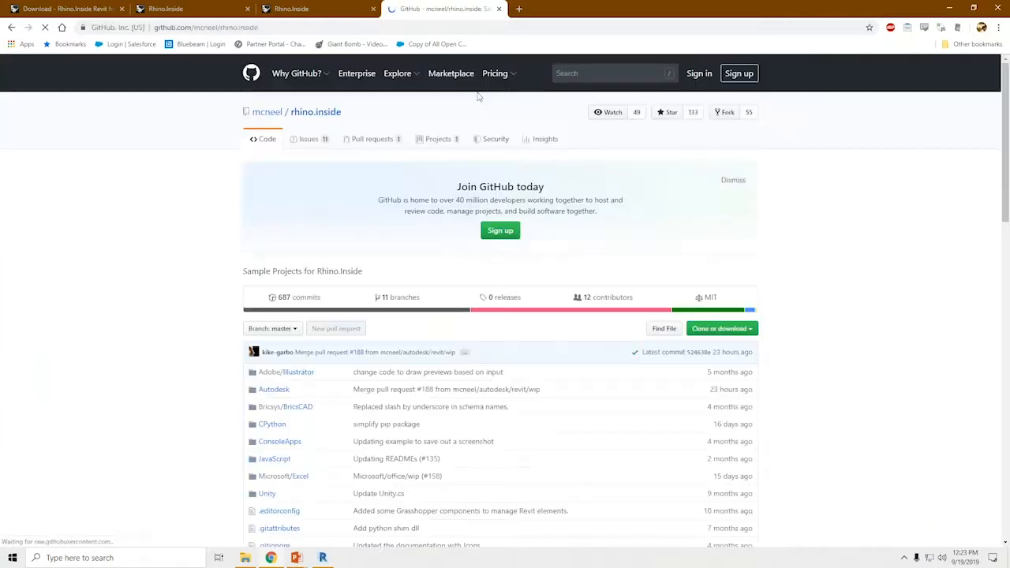
Scroll the mcneel/rhino.inside README down to 'Samples by host application'
scroll("down", 3)
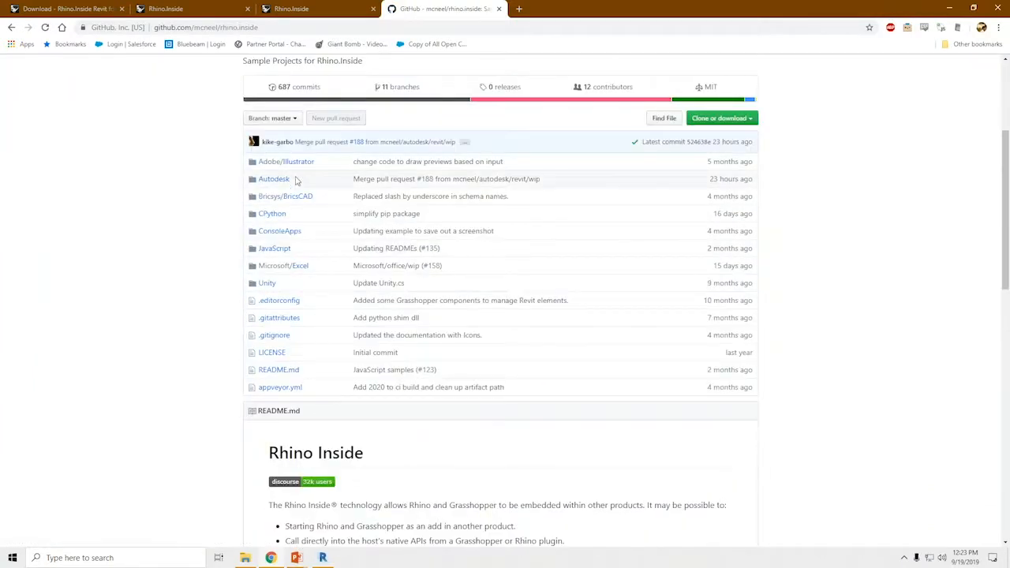
left_click(273, 178)
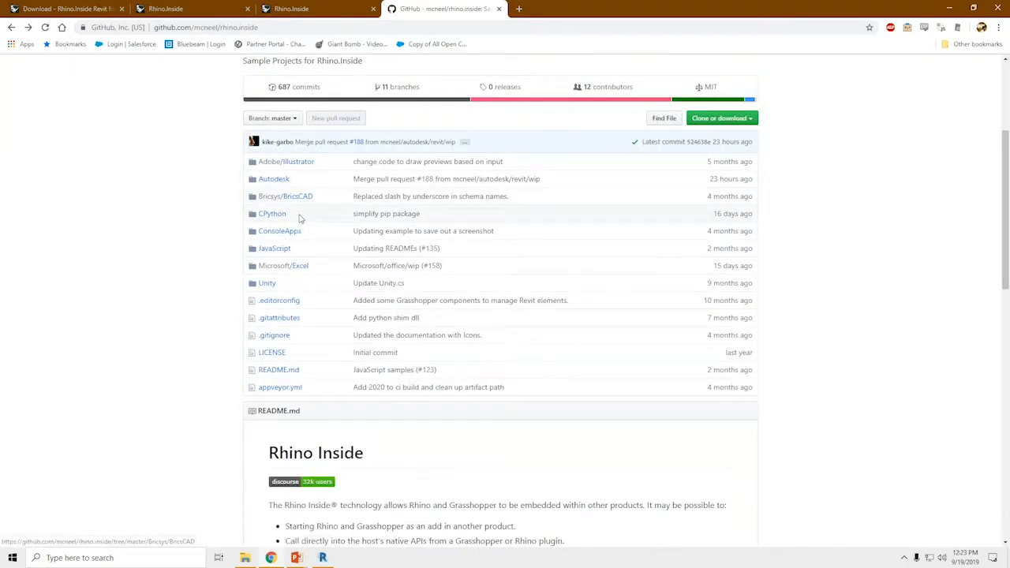
mouse_move(297, 274)
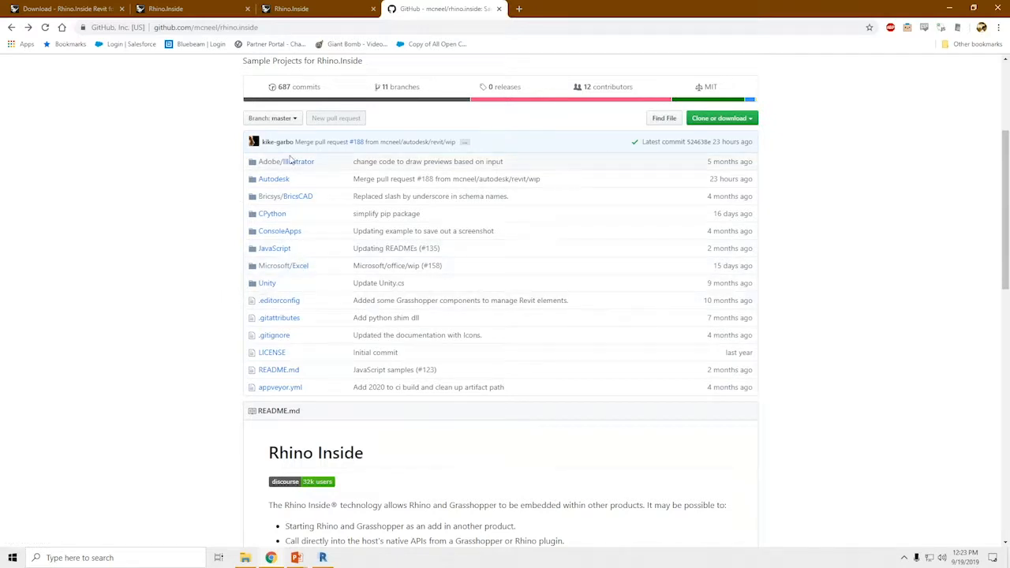
scroll("down", 3)
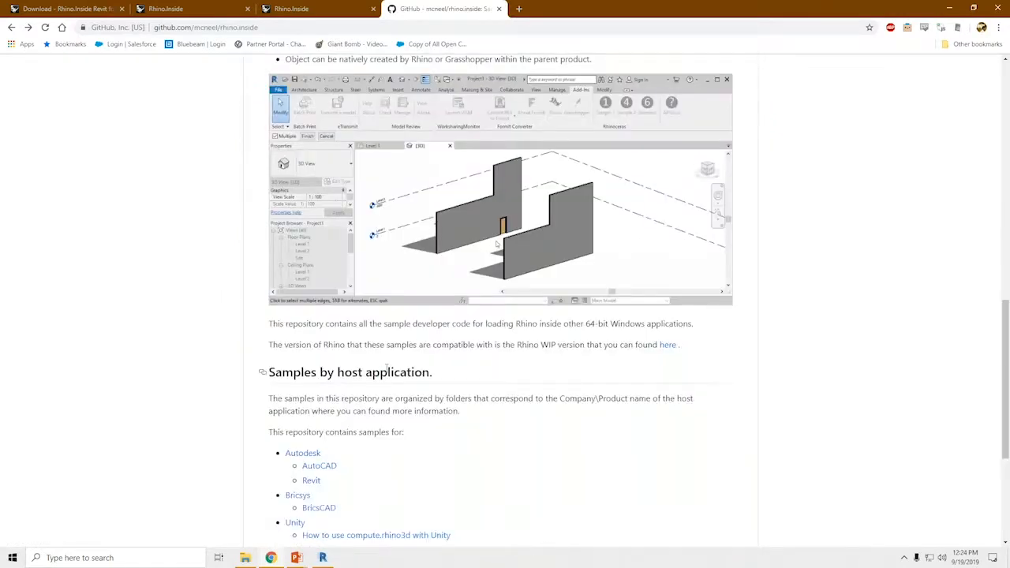
scroll("down", 3)
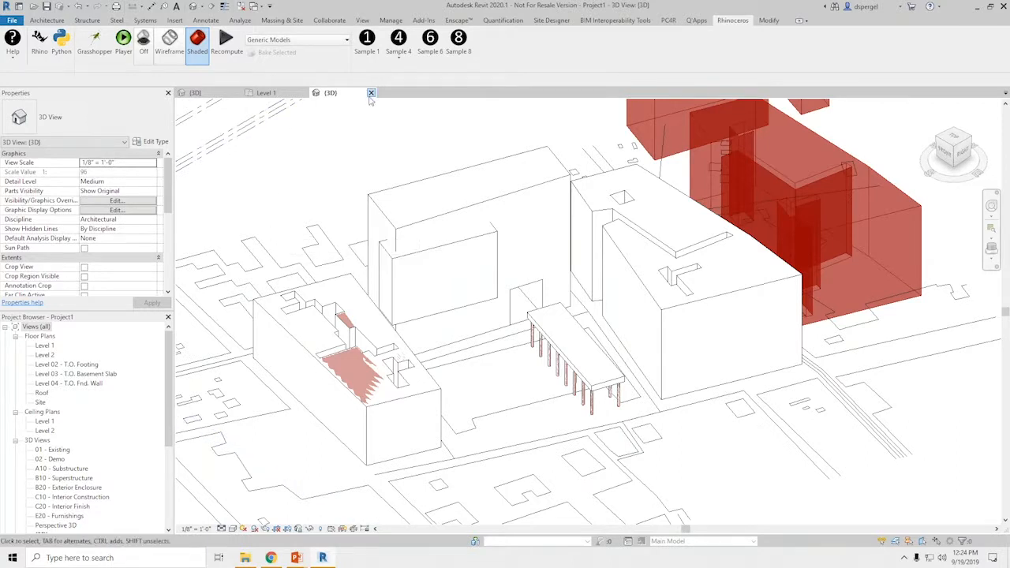
Open rac_basic_sample_project and launch Grasshopper and Rhino alongside it
left_click(371, 92)
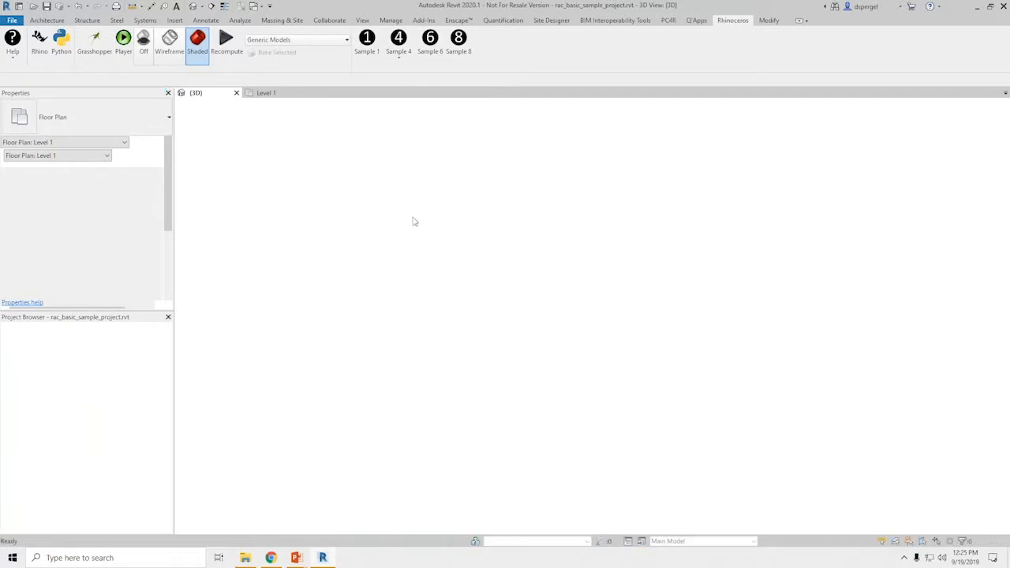
left_click(195, 93)
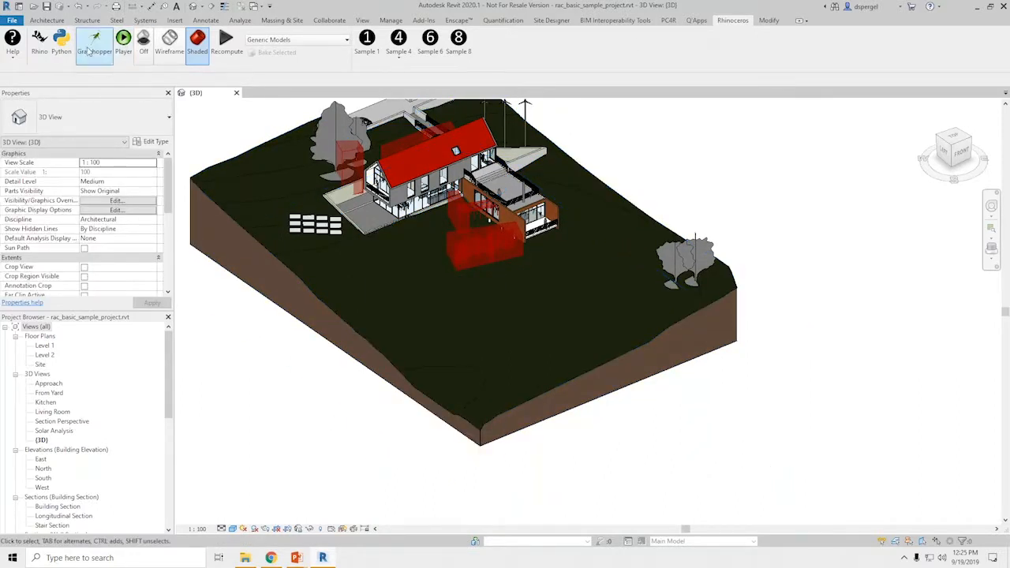
left_click(39, 44)
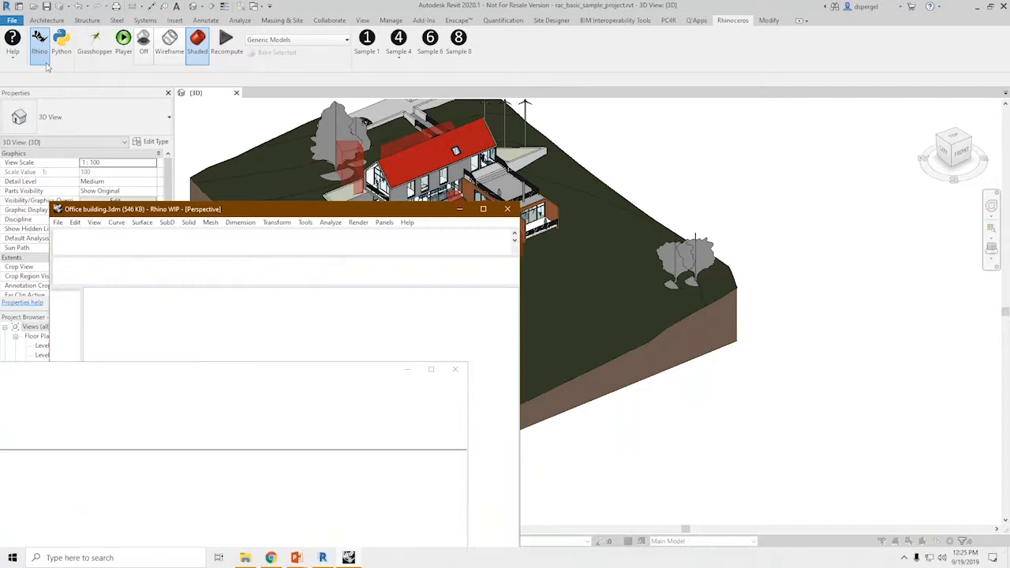
left_click(39, 44)
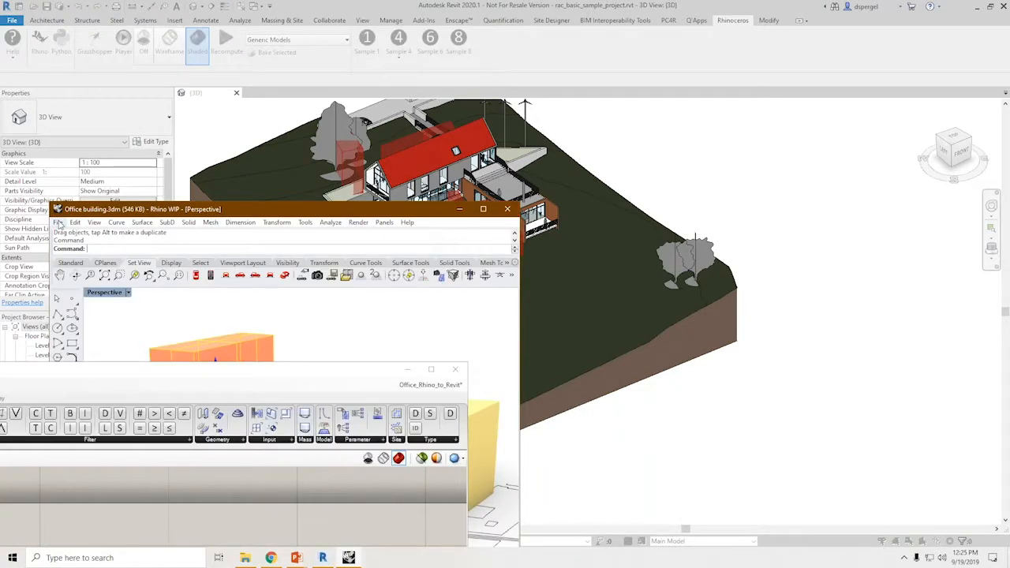
Start a new Rhino document from the Small Objects - Feet & Inches template
left_click(57, 222)
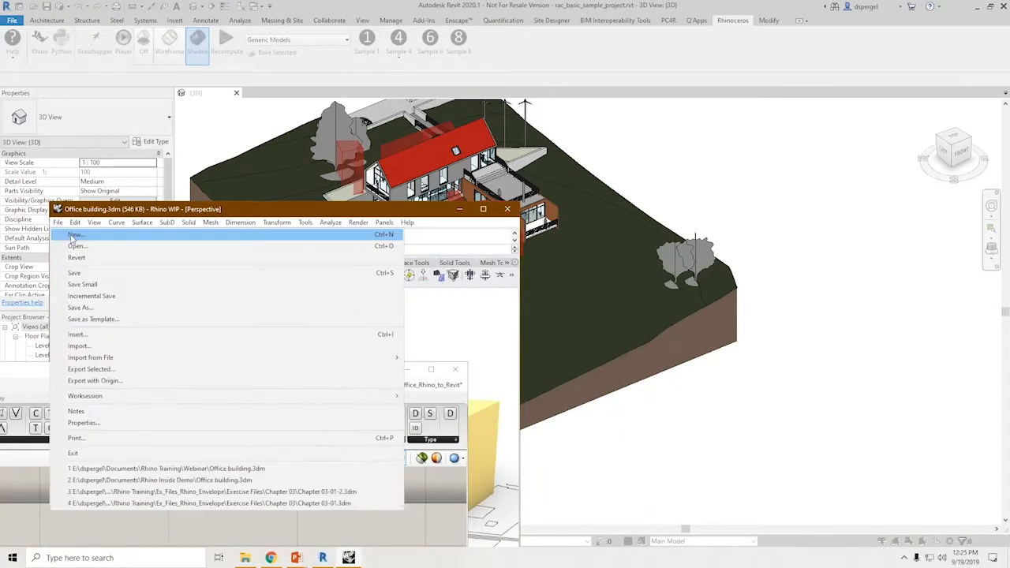
left_click(76, 234)
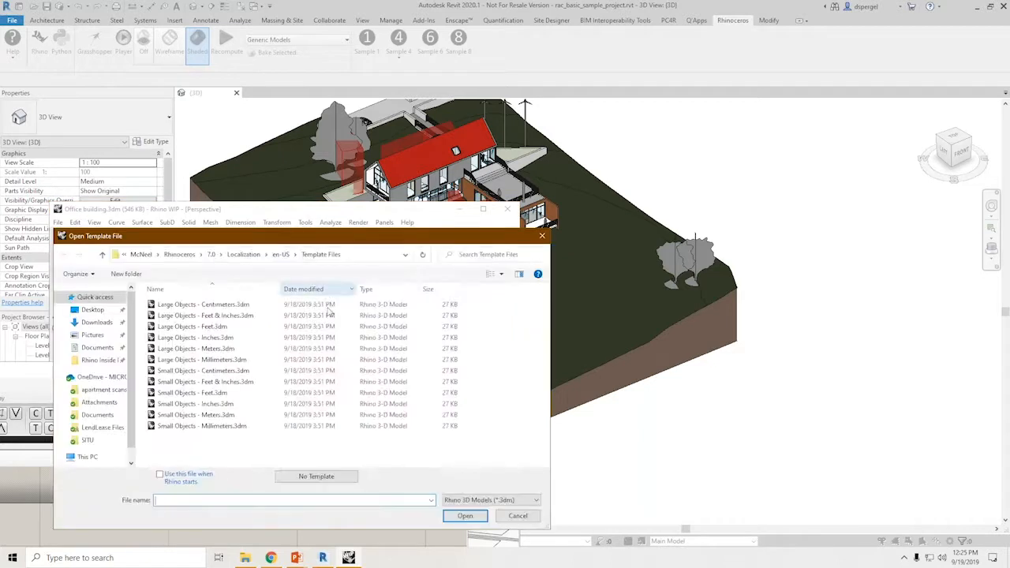
left_click(205, 381)
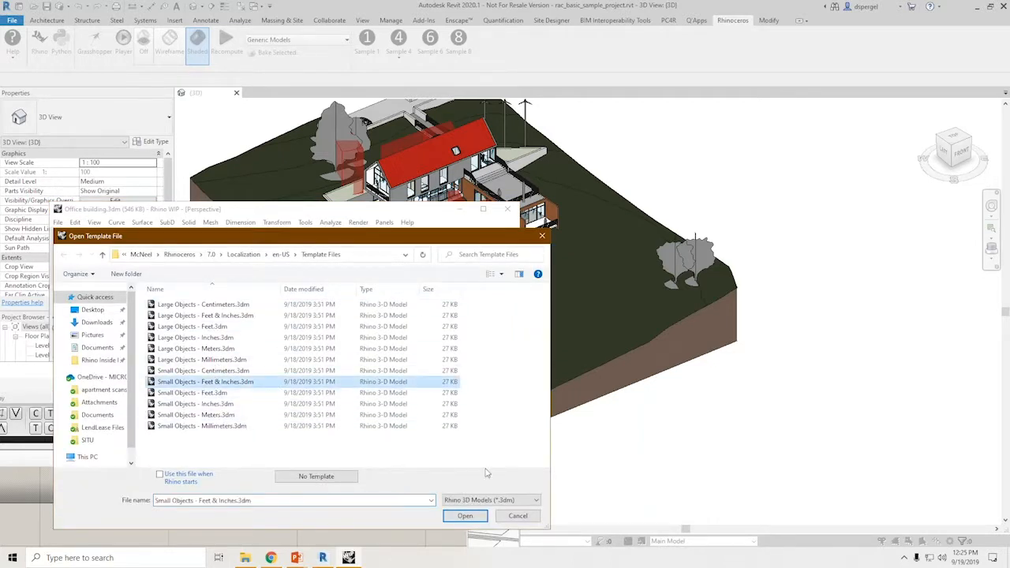
left_click(464, 515)
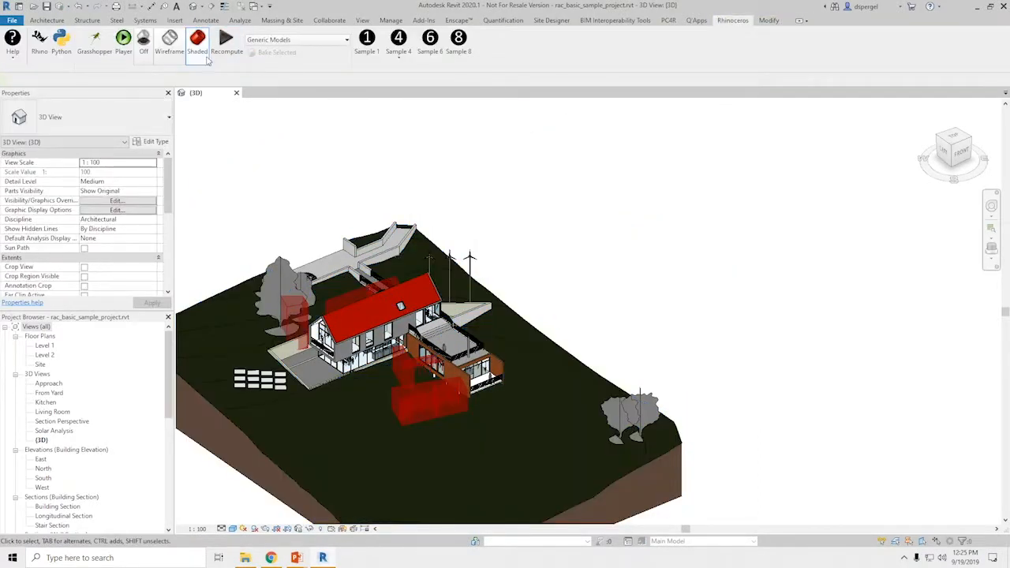
Switch the Rhino preview Off so Revit shows the plain house, then relaunch Rhino
left_click(143, 39)
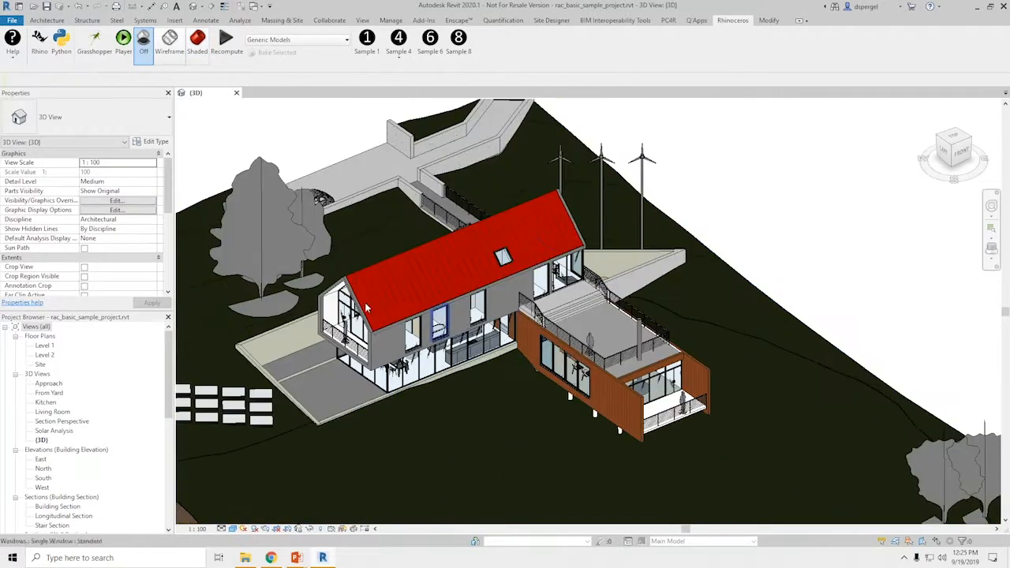
left_click(392, 347)
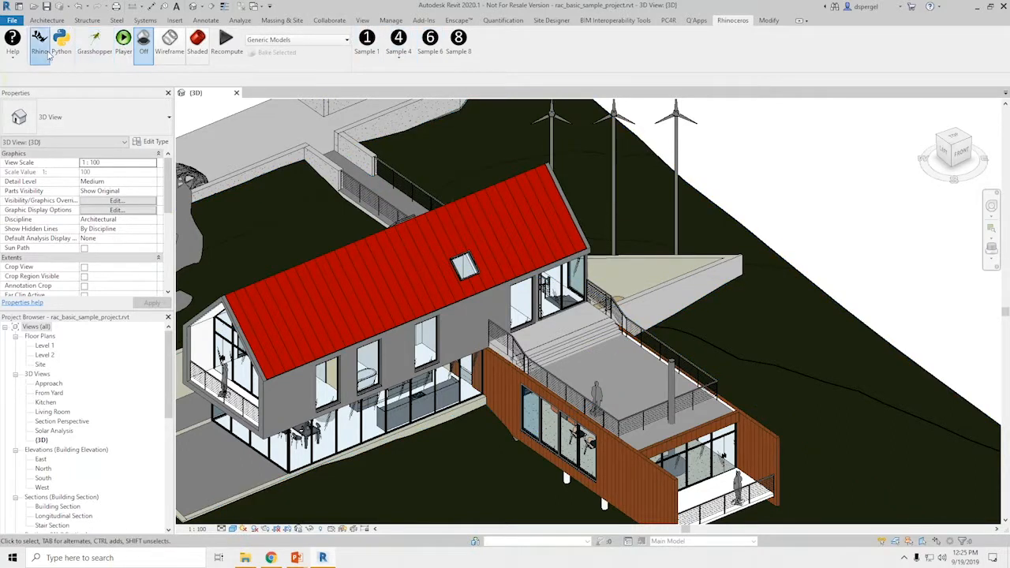
left_click(40, 44)
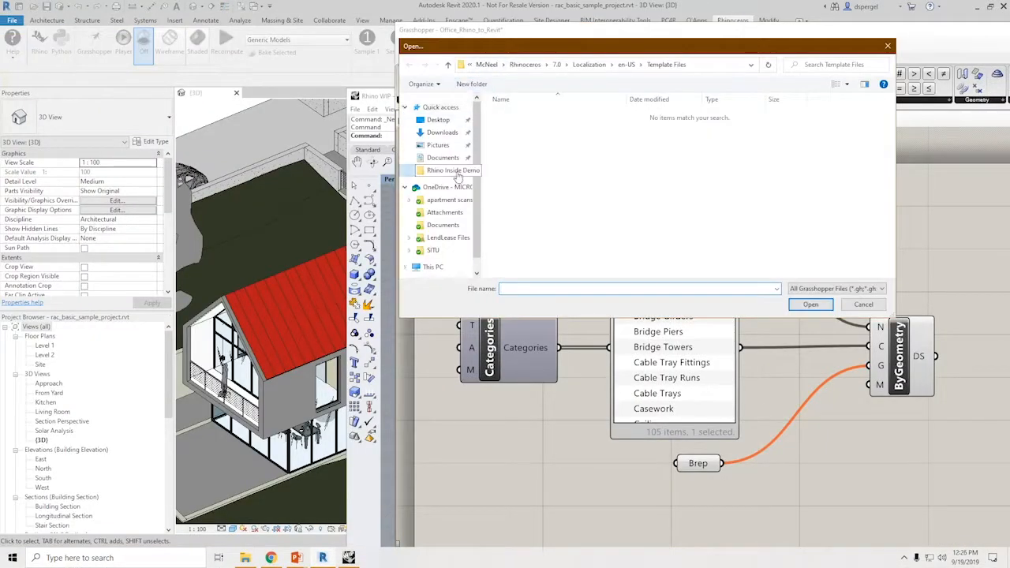
Open Sample_Revit_to_Rhino.gh from the Rhino Inside Demo folder
double_click(453, 169)
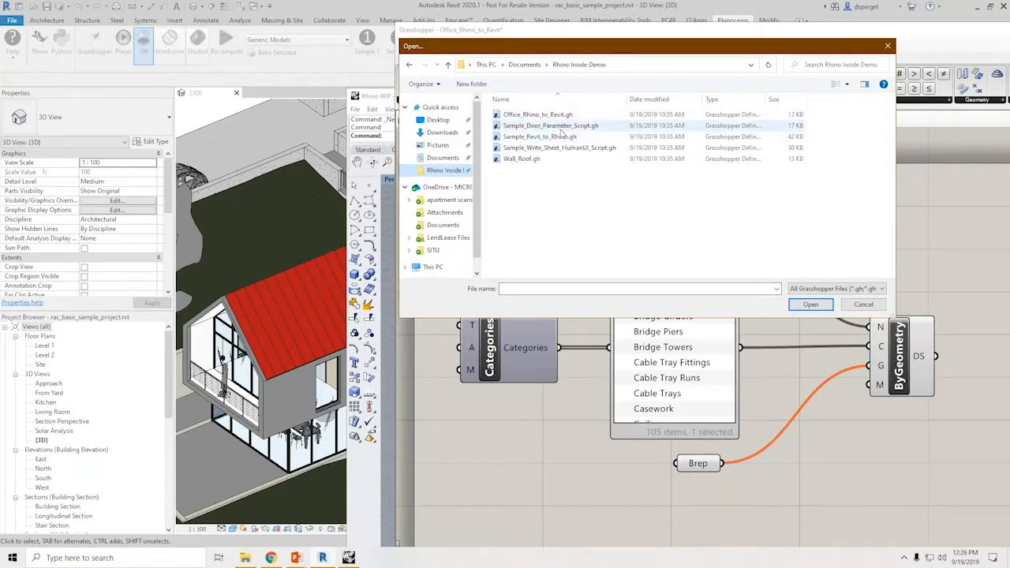
left_click(862, 304)
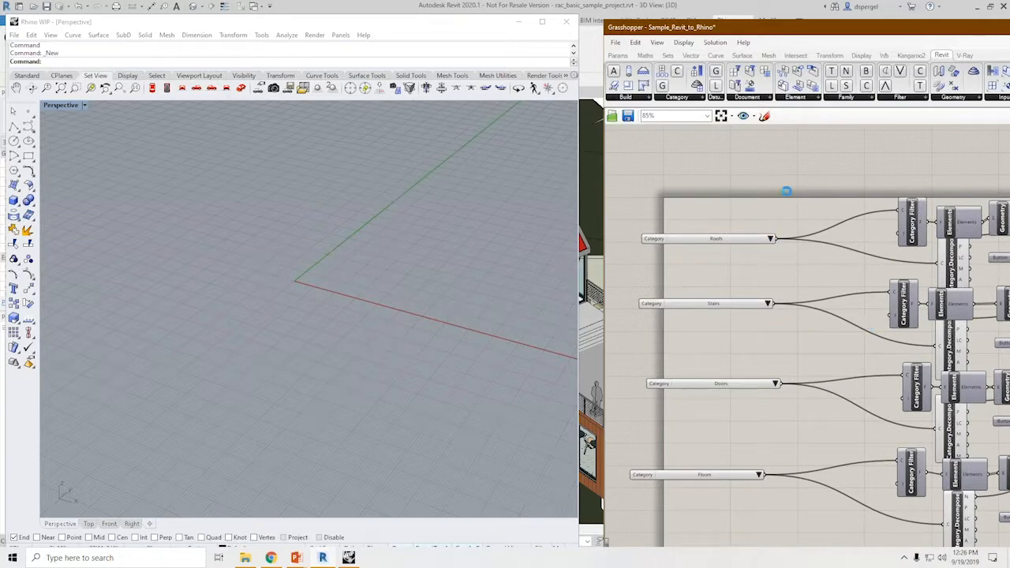
Swap the second Category picker from Stairs to Walls and orbit the wireframe house
left_click(771, 238)
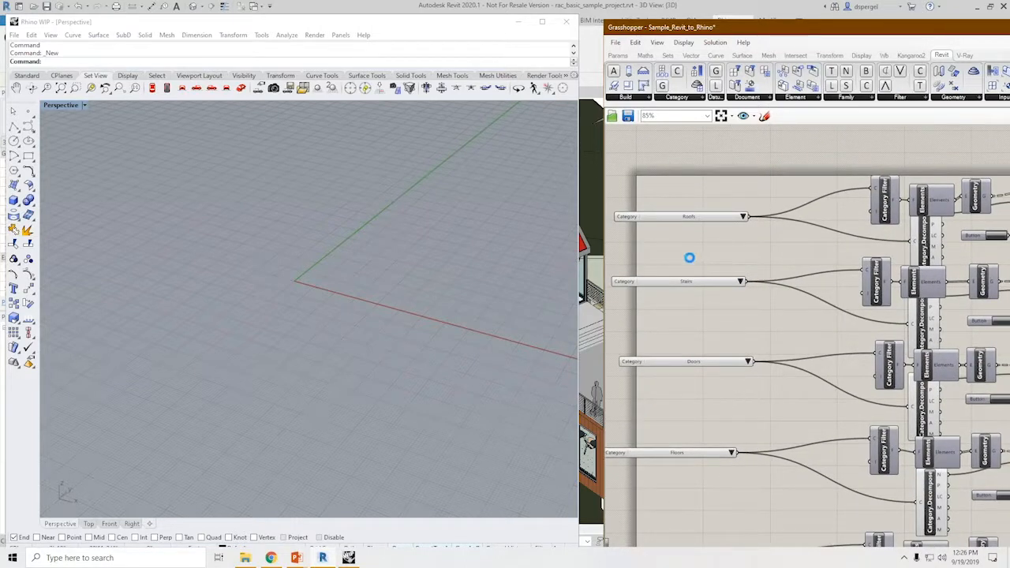
left_click(739, 281)
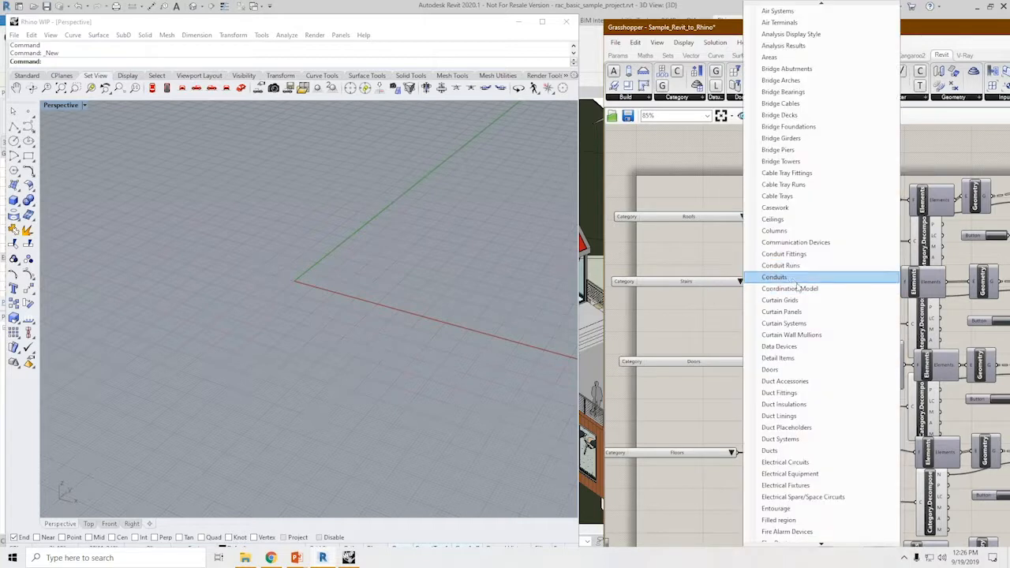
scroll("down", 3)
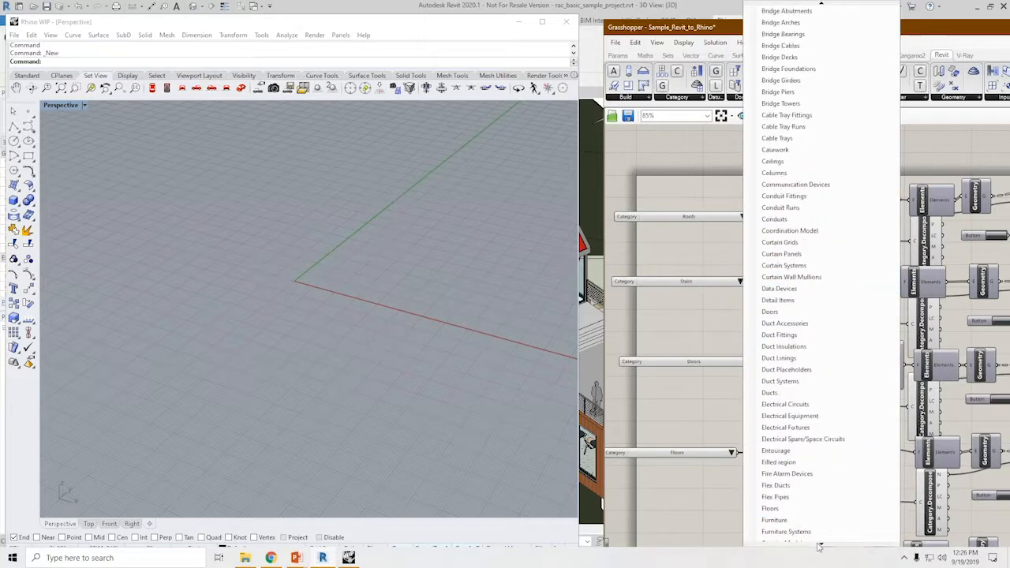
scroll("down", 3)
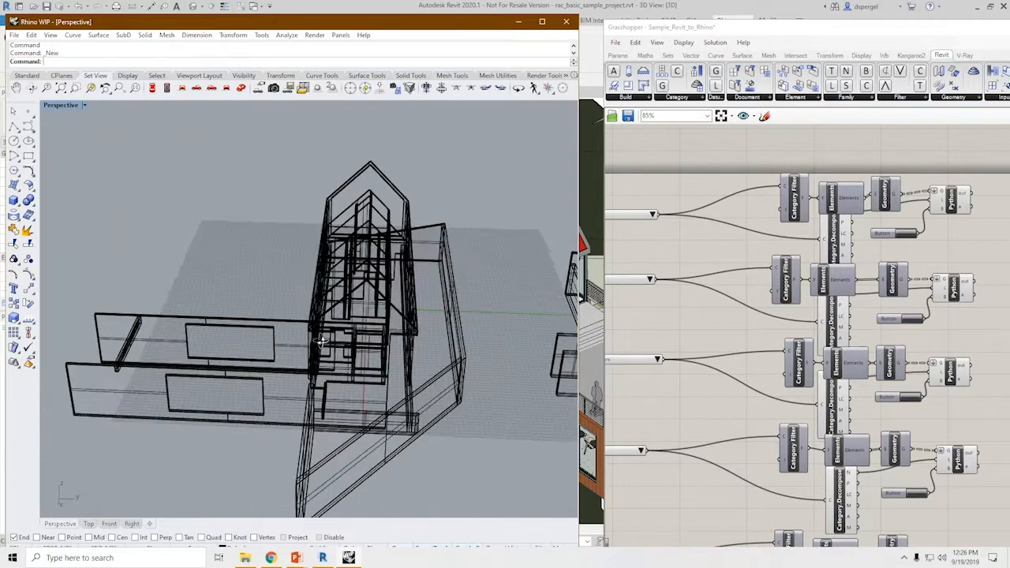
left_click_drag(316, 339, 213, 339)
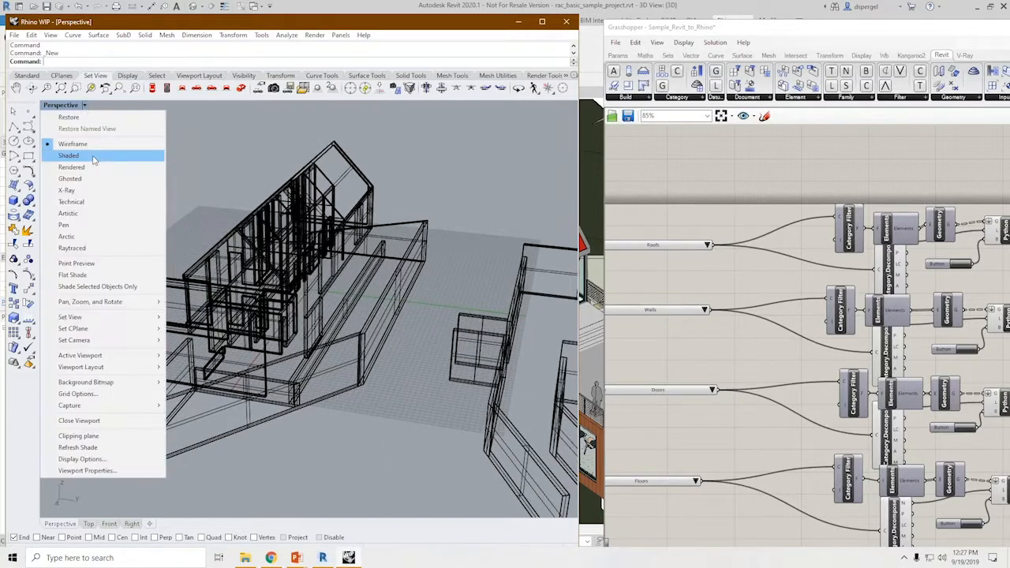
Set the Perspective viewport to Shaded and orbit around the shaded house
left_click(69, 155)
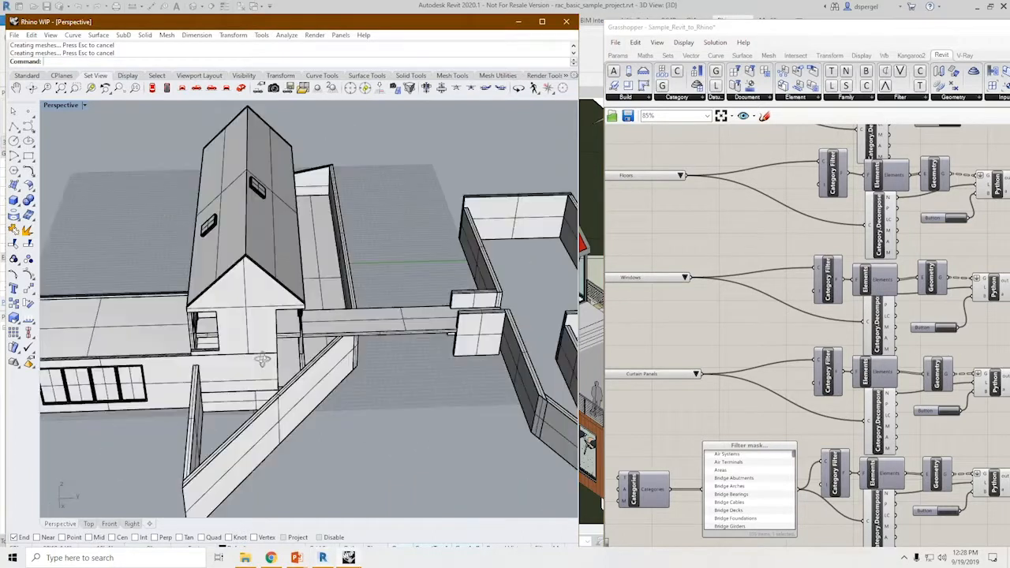
left_click_drag(261, 358, 405, 321)
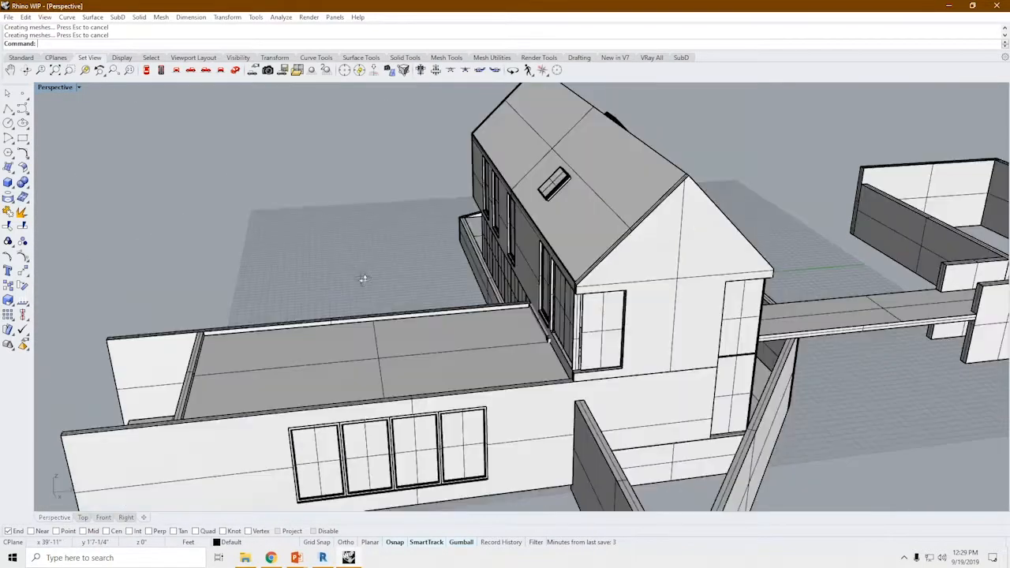
Save the house as binary STL 'revit demo' with 0.01 mesh tolerance
left_click_drag(362, 280, 425, 285)
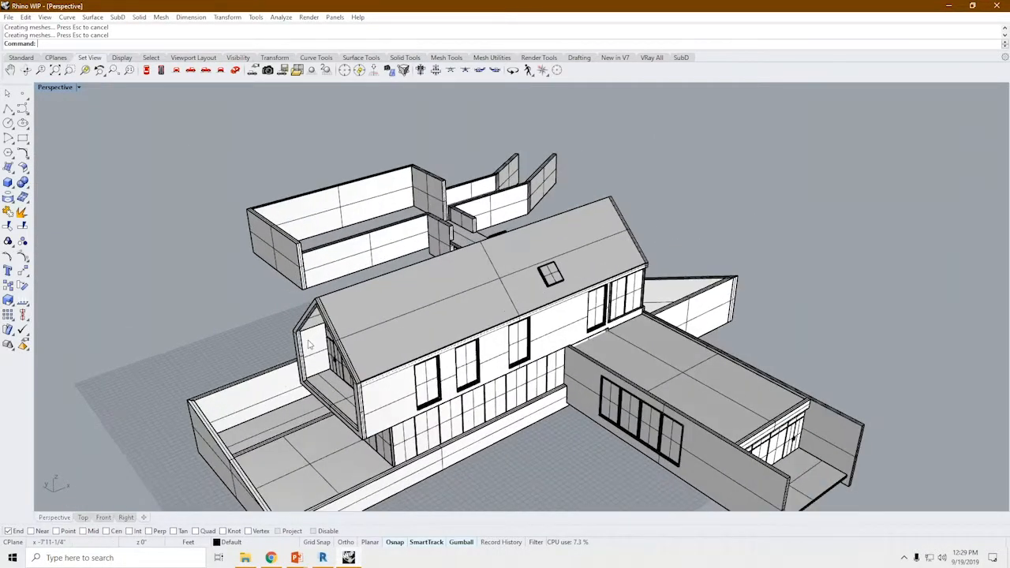
left_click(8, 16)
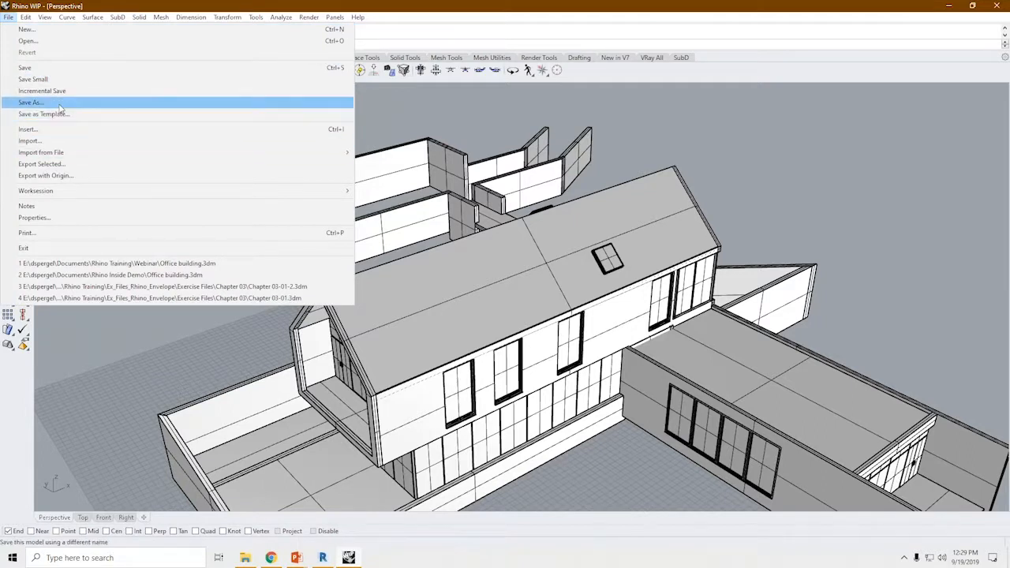
left_click(31, 102)
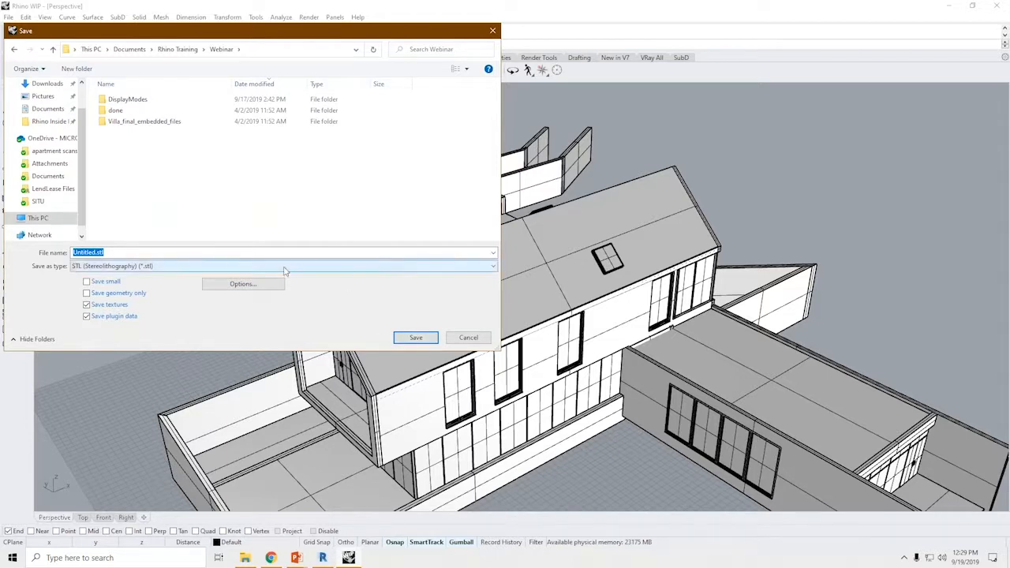
type("rev")
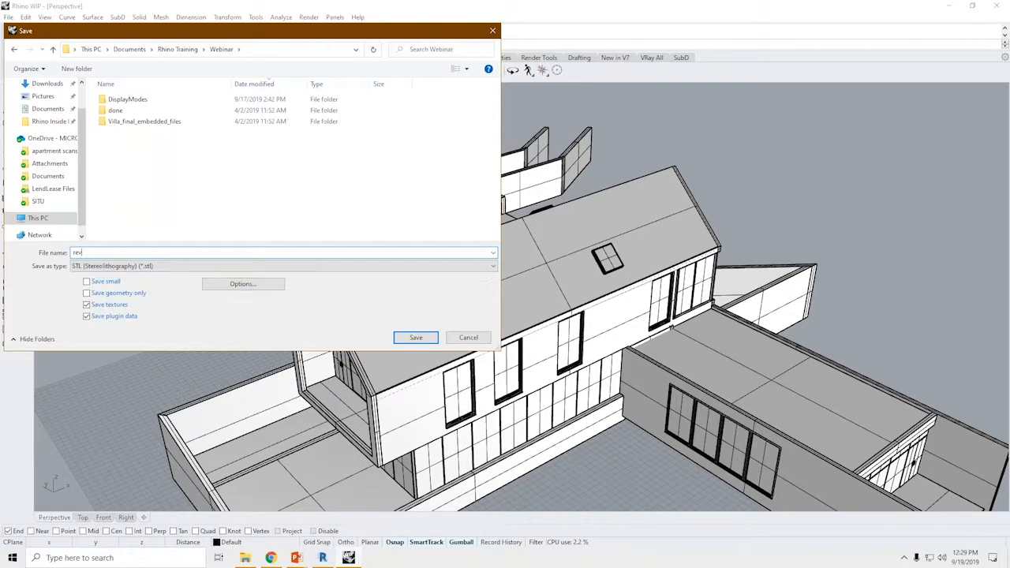
left_click(415, 337)
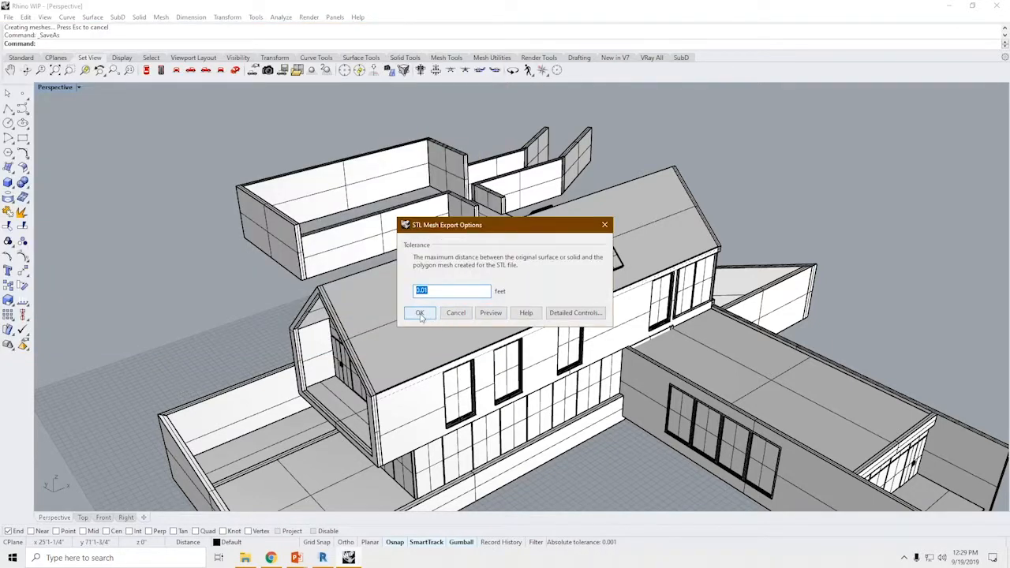
left_click(419, 312)
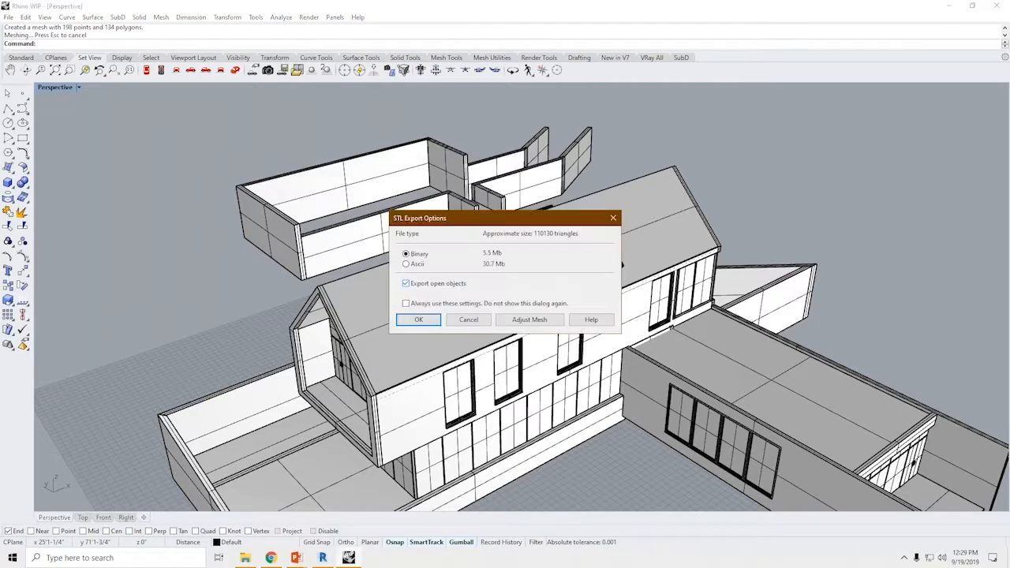
left_click(418, 319)
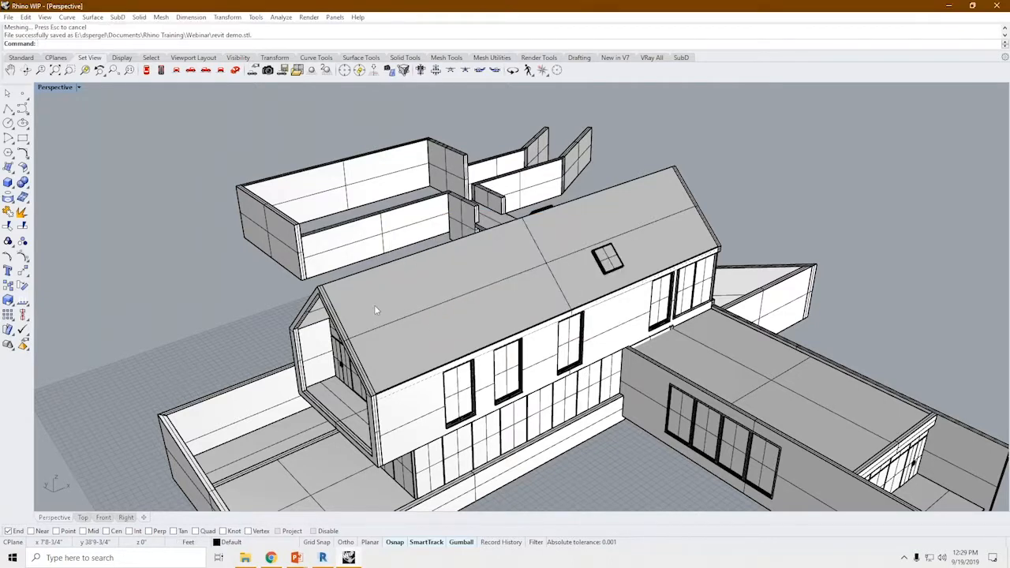
left_click(8, 16)
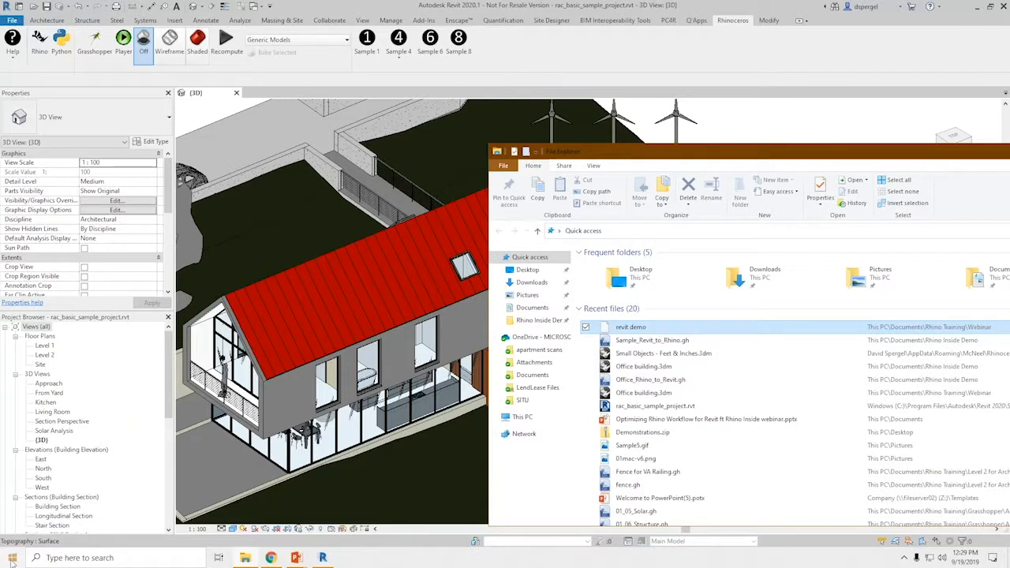
Pick the newly saved revit demo file from File Explorer's recent files
left_click(12, 557)
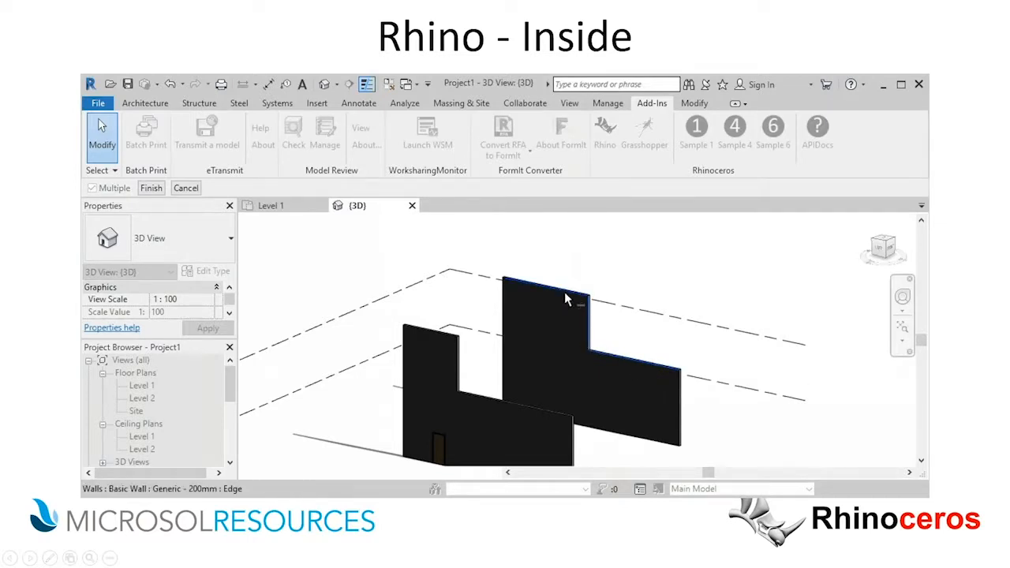
Play the Rhino.Inside demo where Grasshopper adds green surfaces between the two Revit walls
left_click(151, 187)
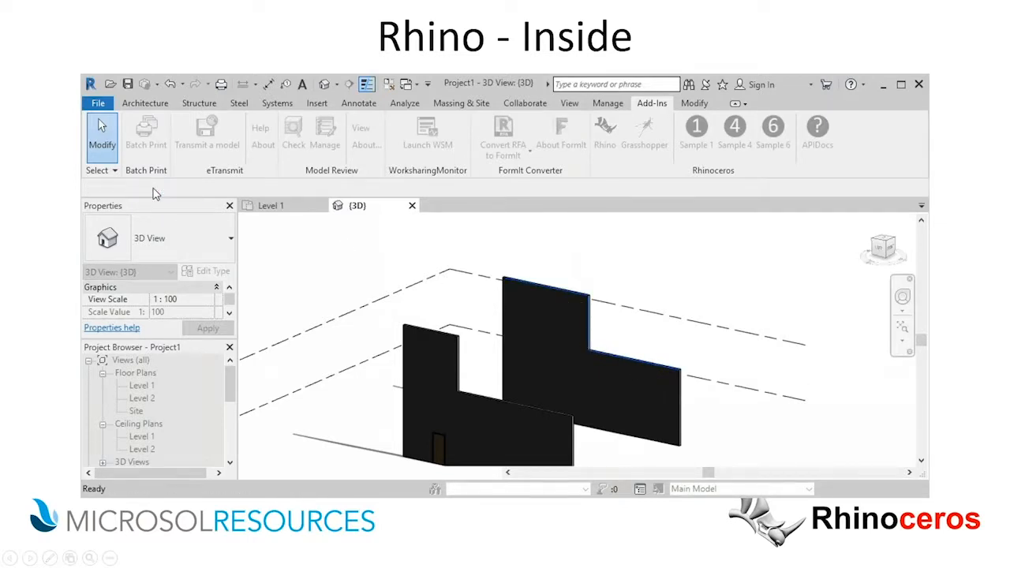
left_click(644, 130)
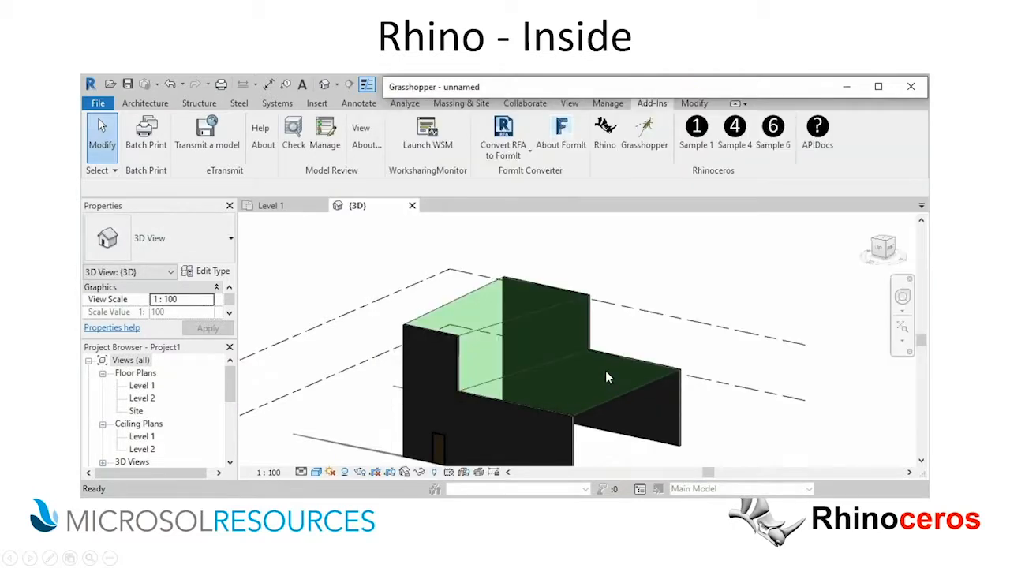